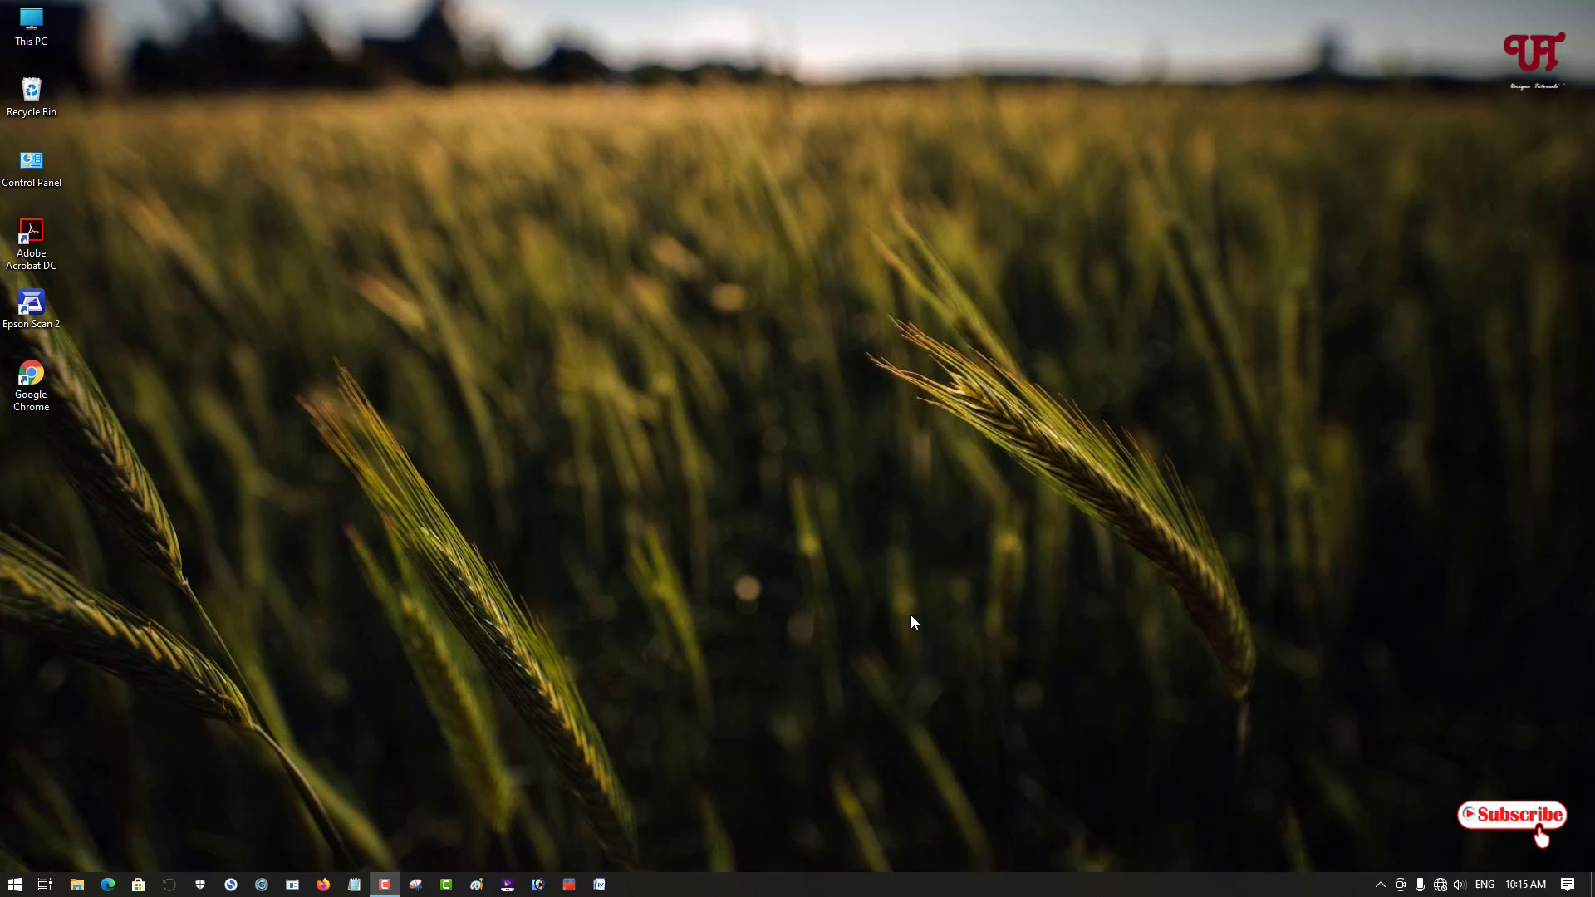
mouse_move(923, 608)
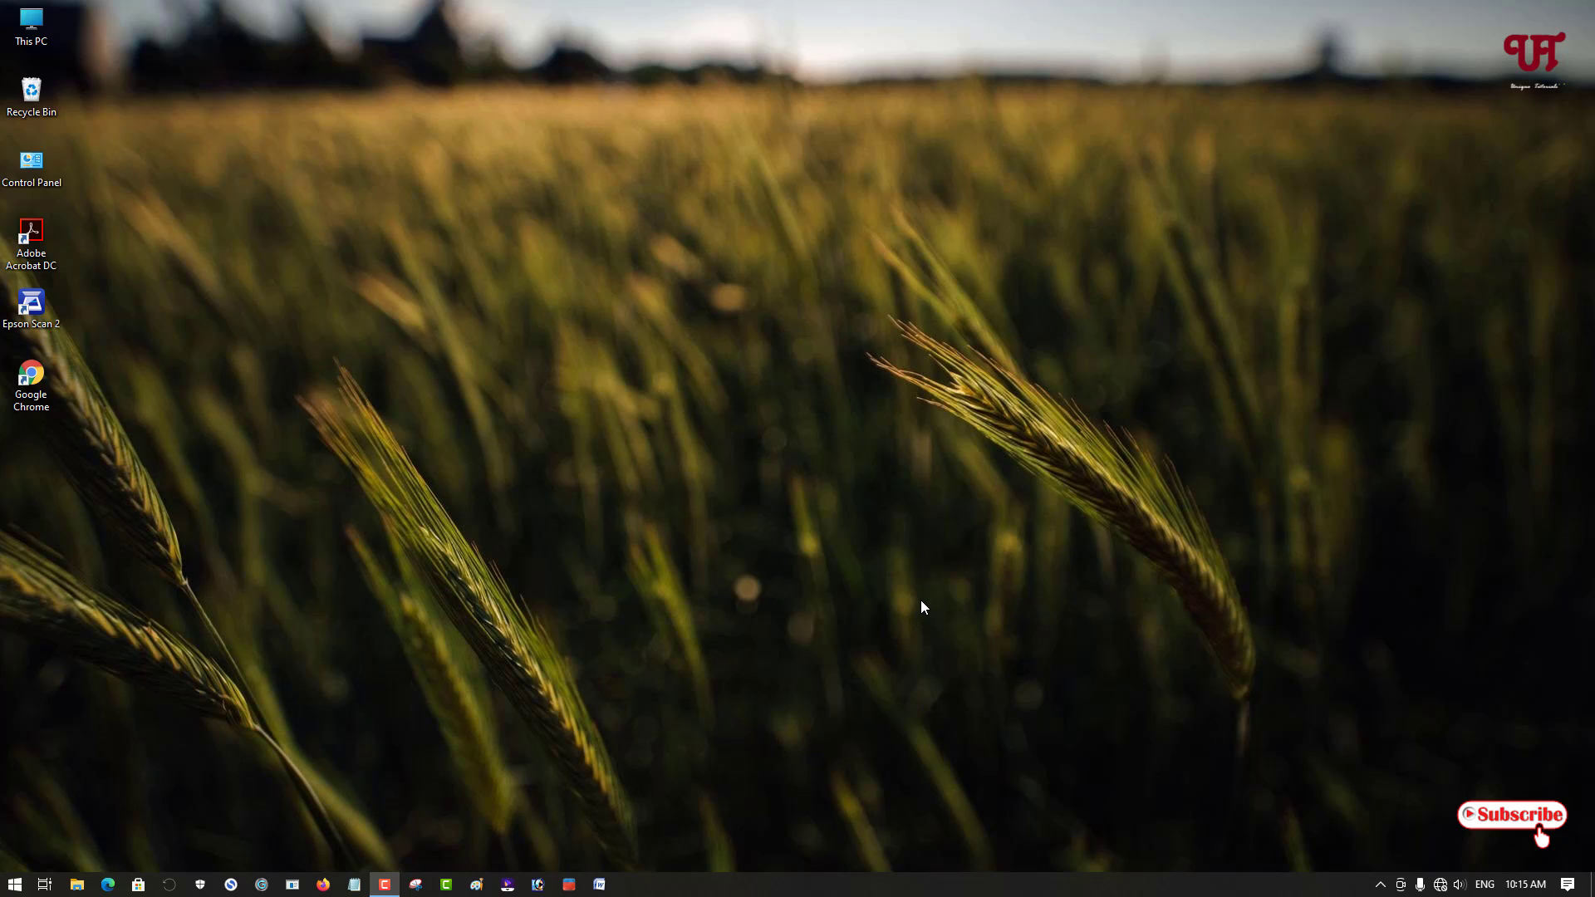
mouse_move(764, 563)
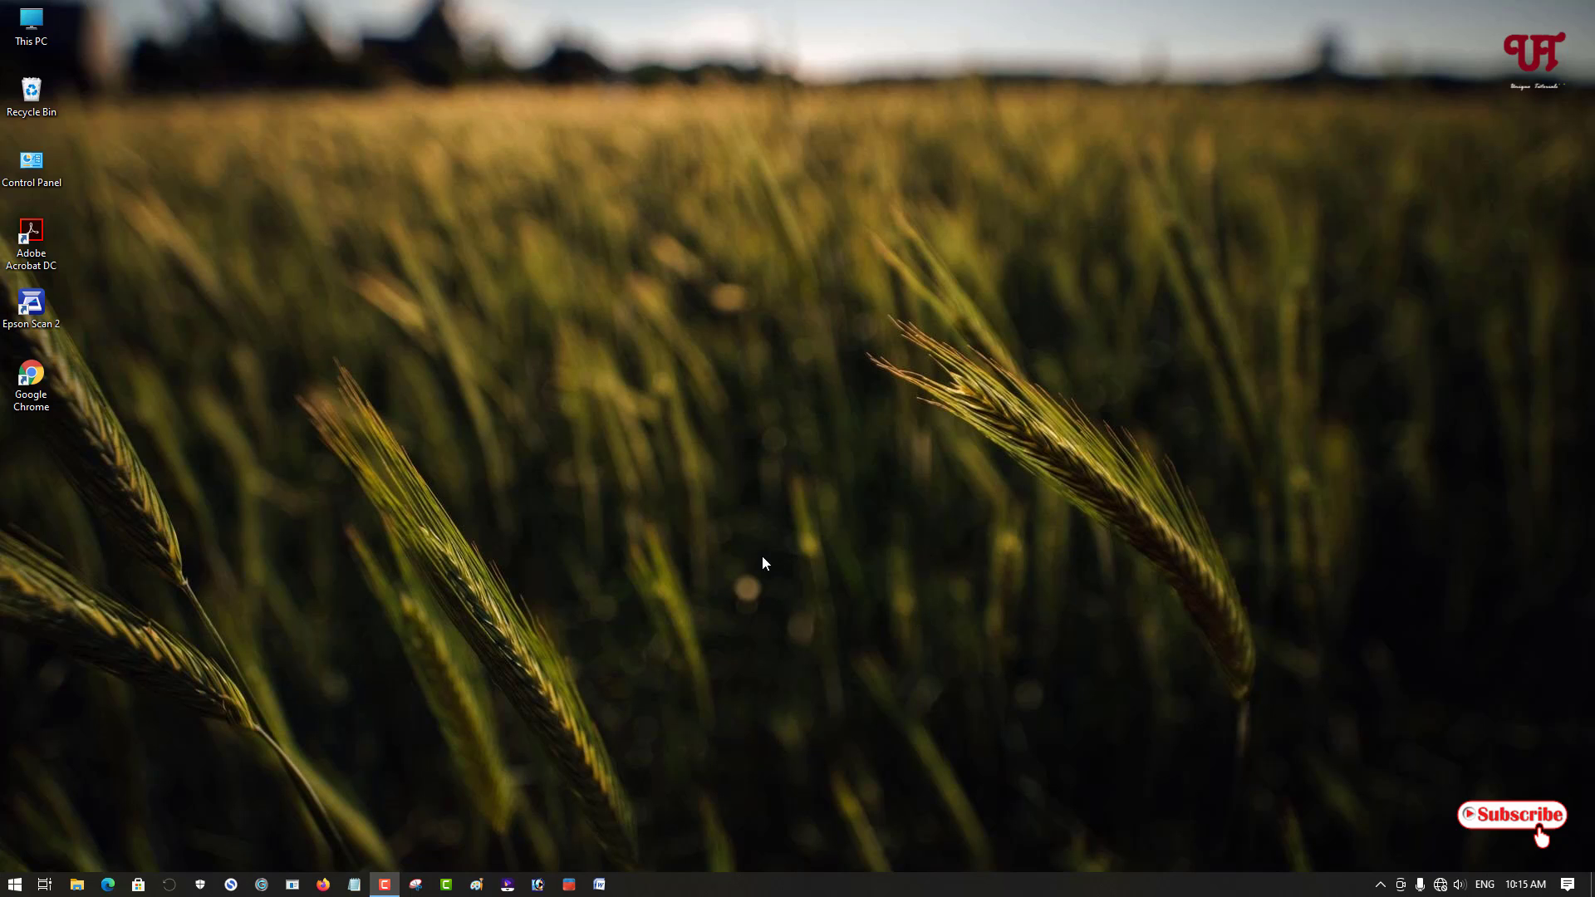
mouse_move(741, 608)
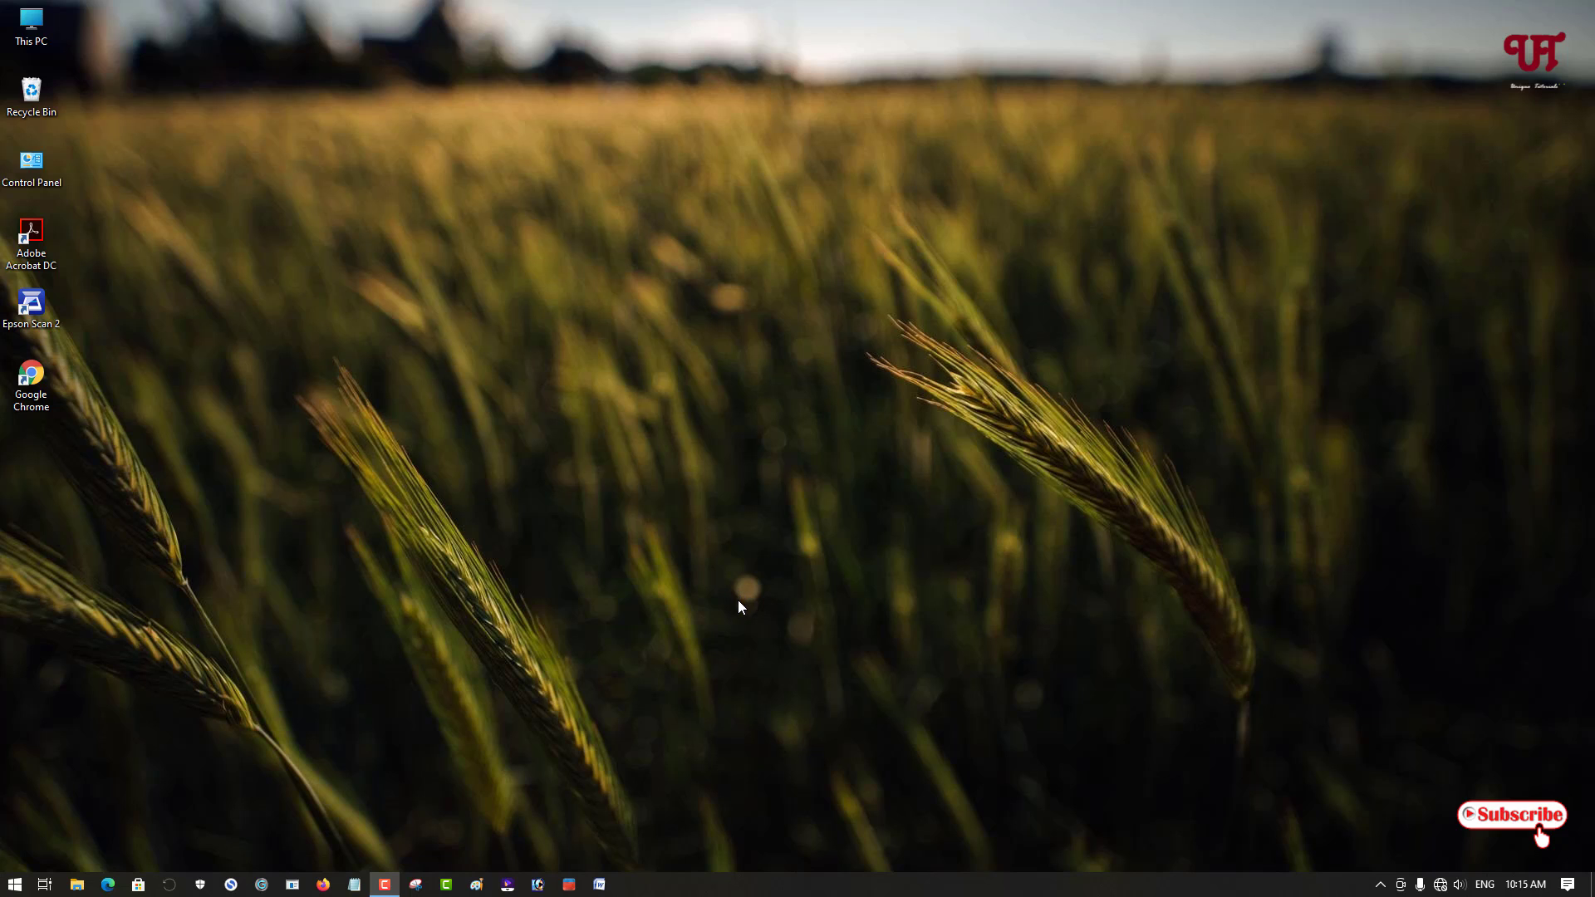
mouse_move(824, 600)
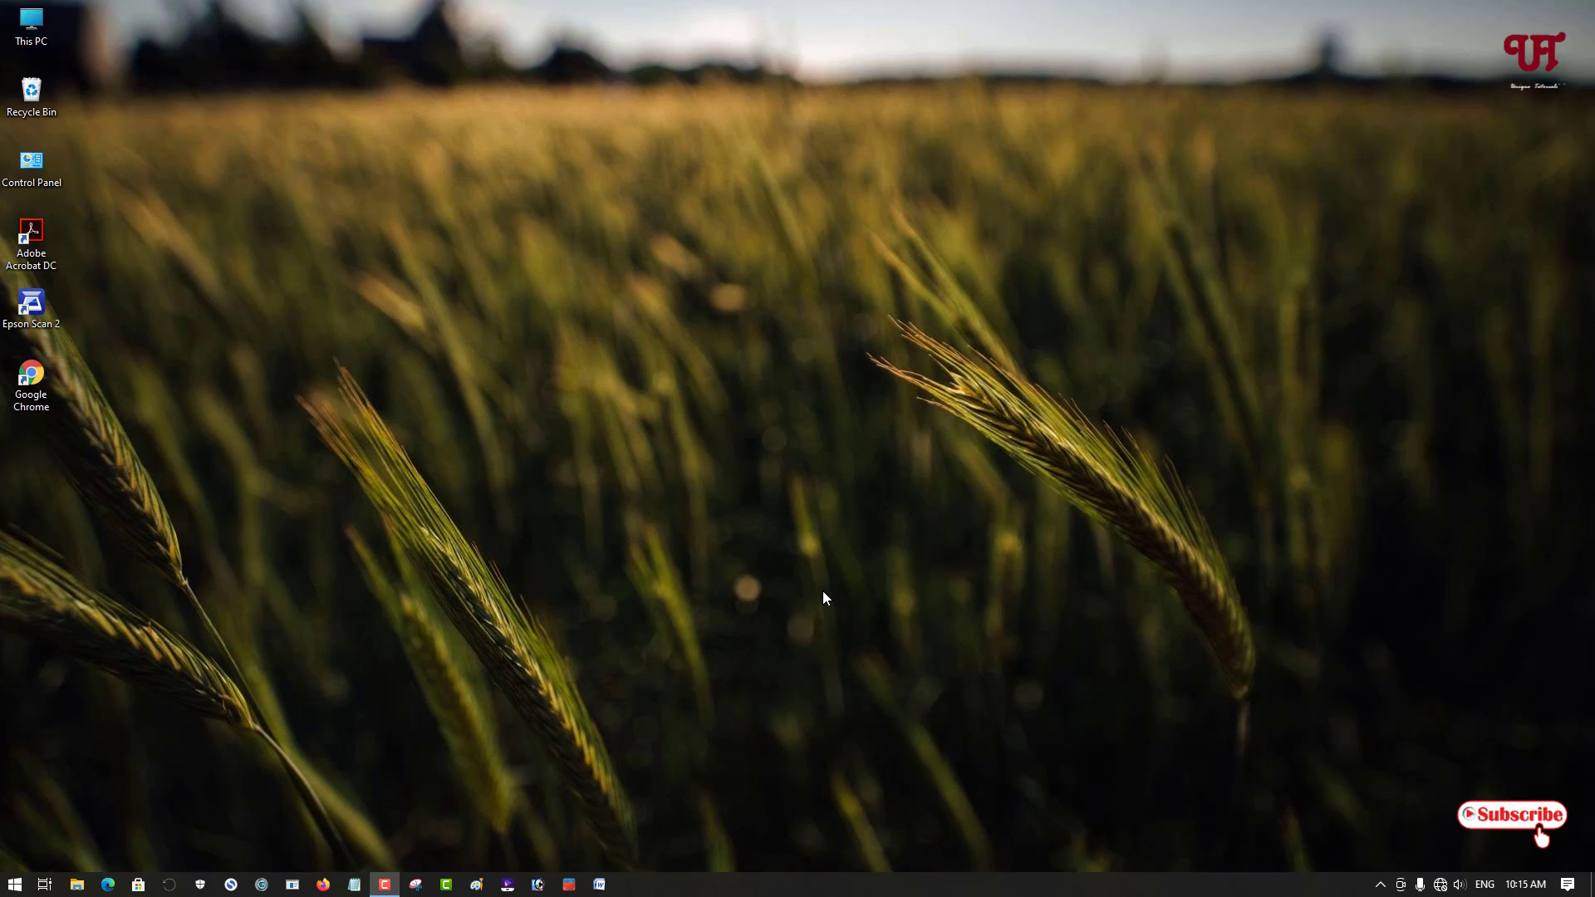
mouse_move(792, 593)
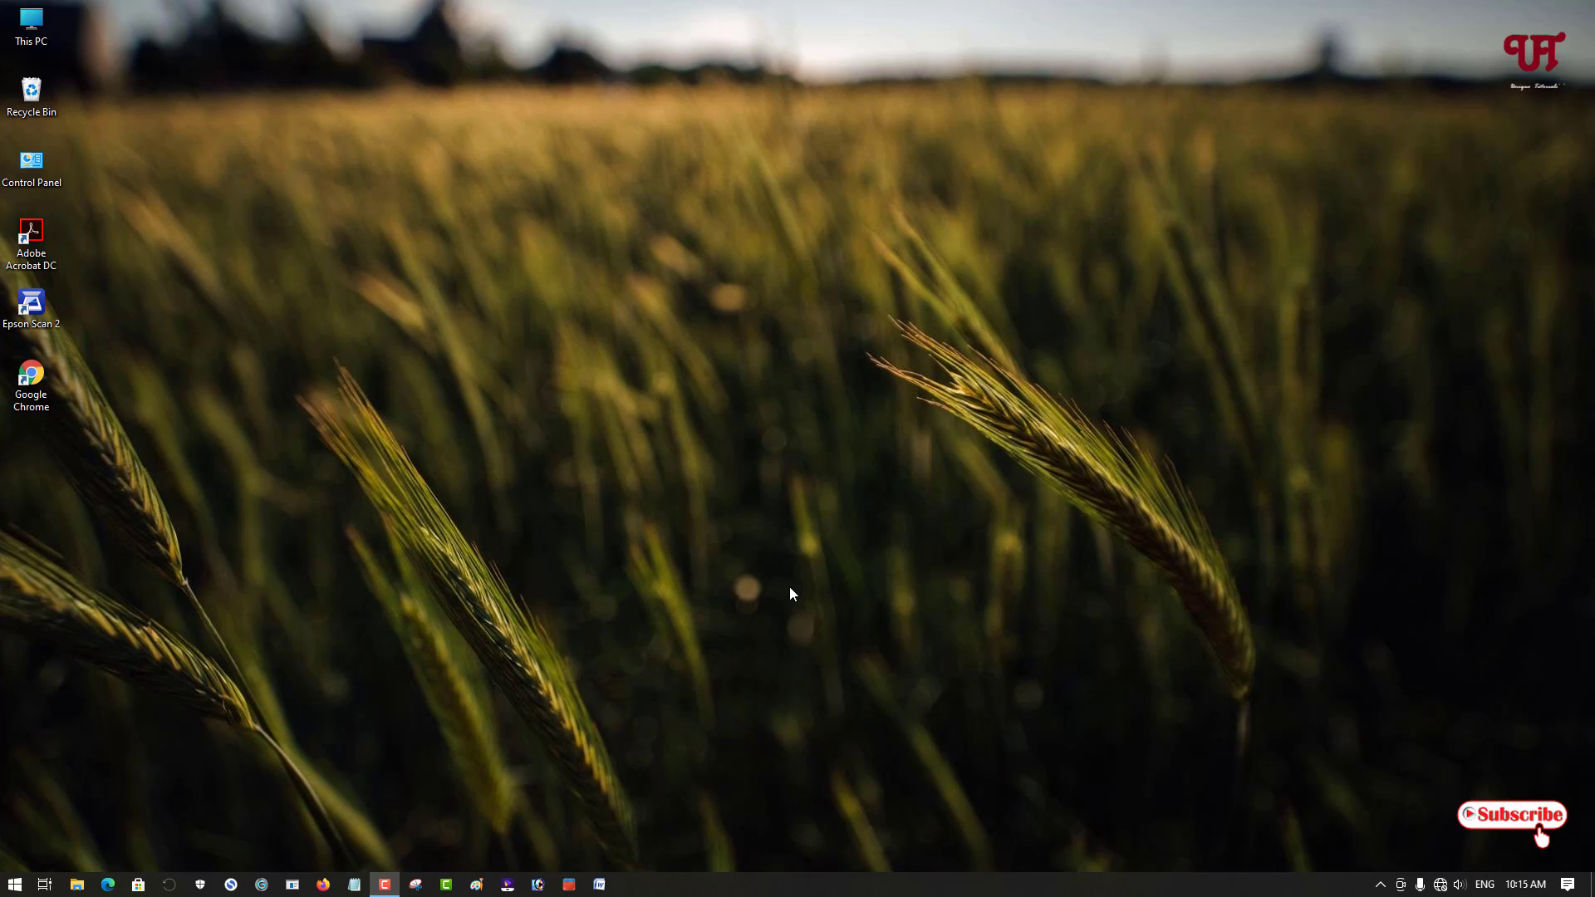
Step: Review the Start menu's power options (sleep, shut down, restart)
left_click(15, 884)
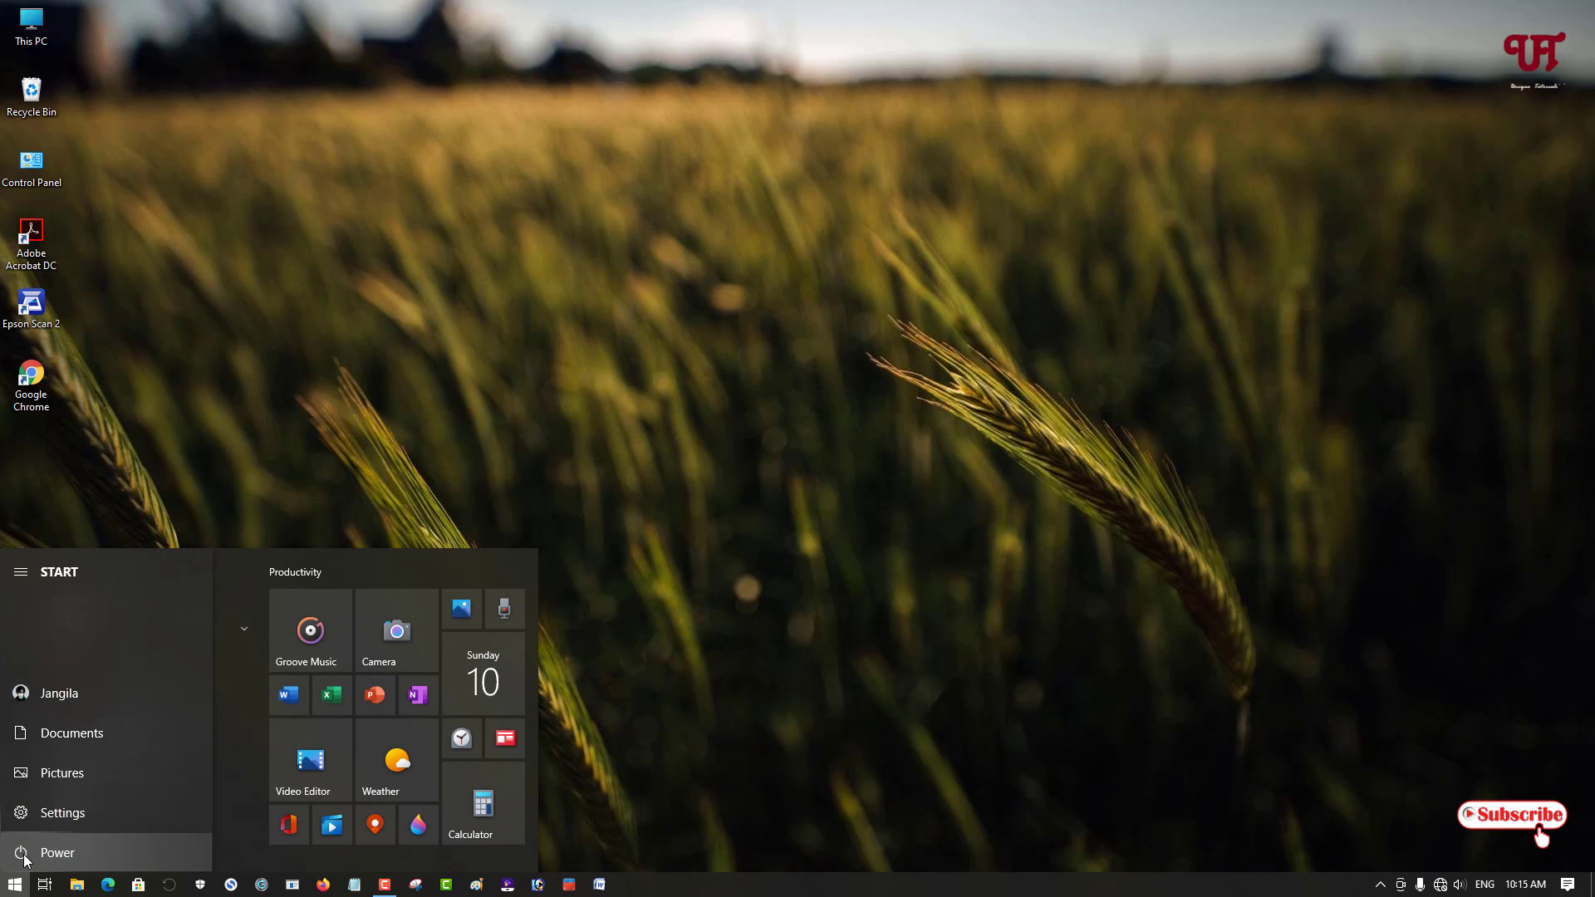
left_click(57, 852)
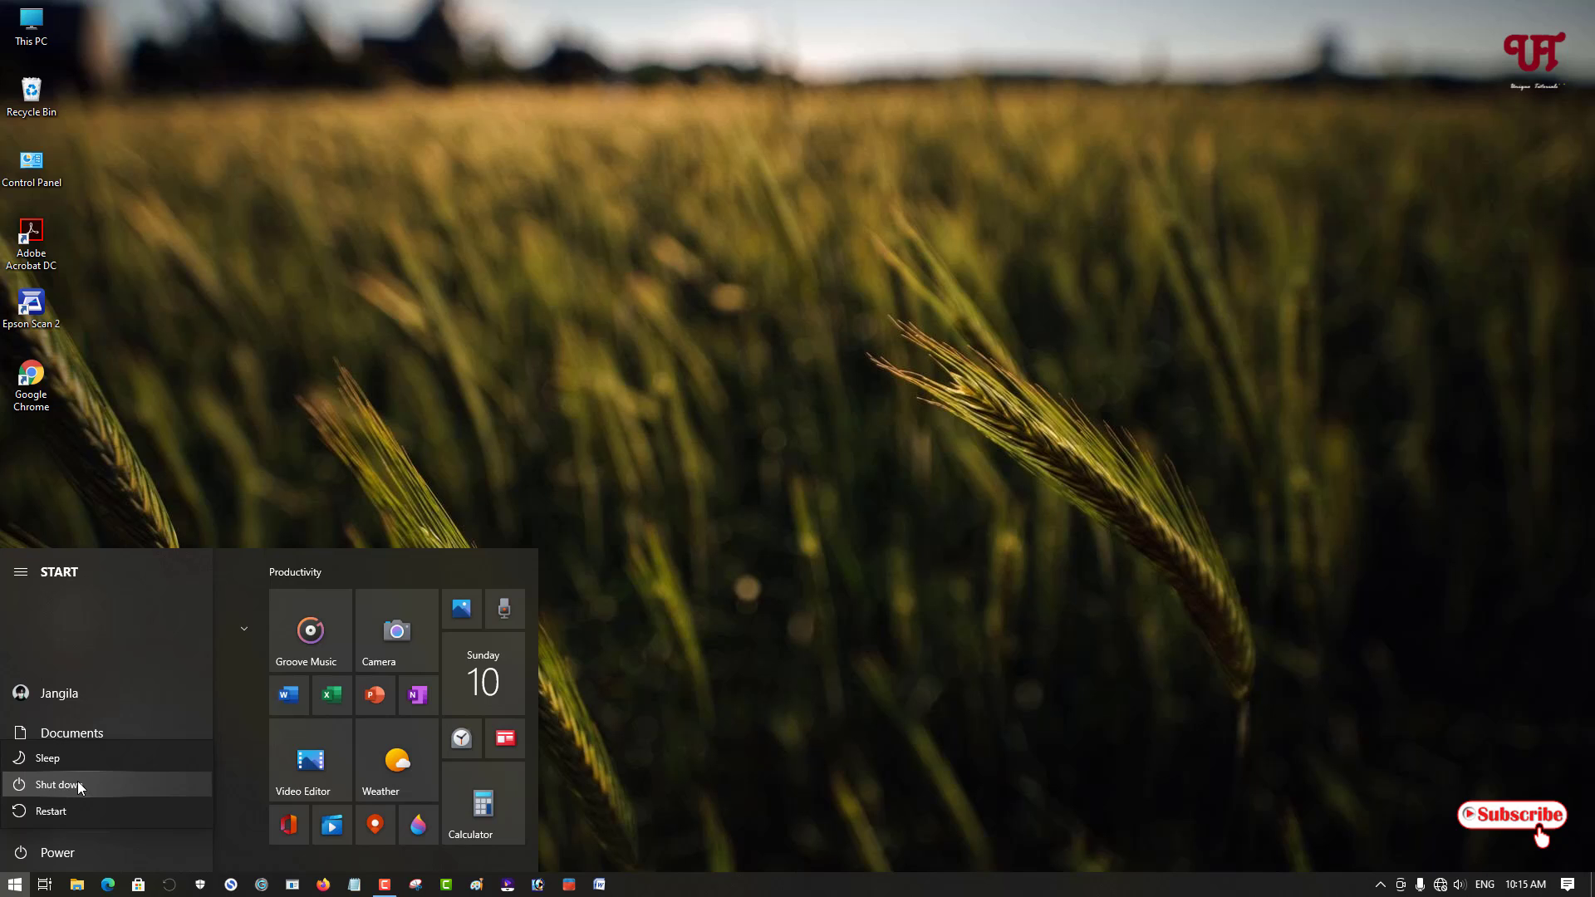
mouse_move(422, 505)
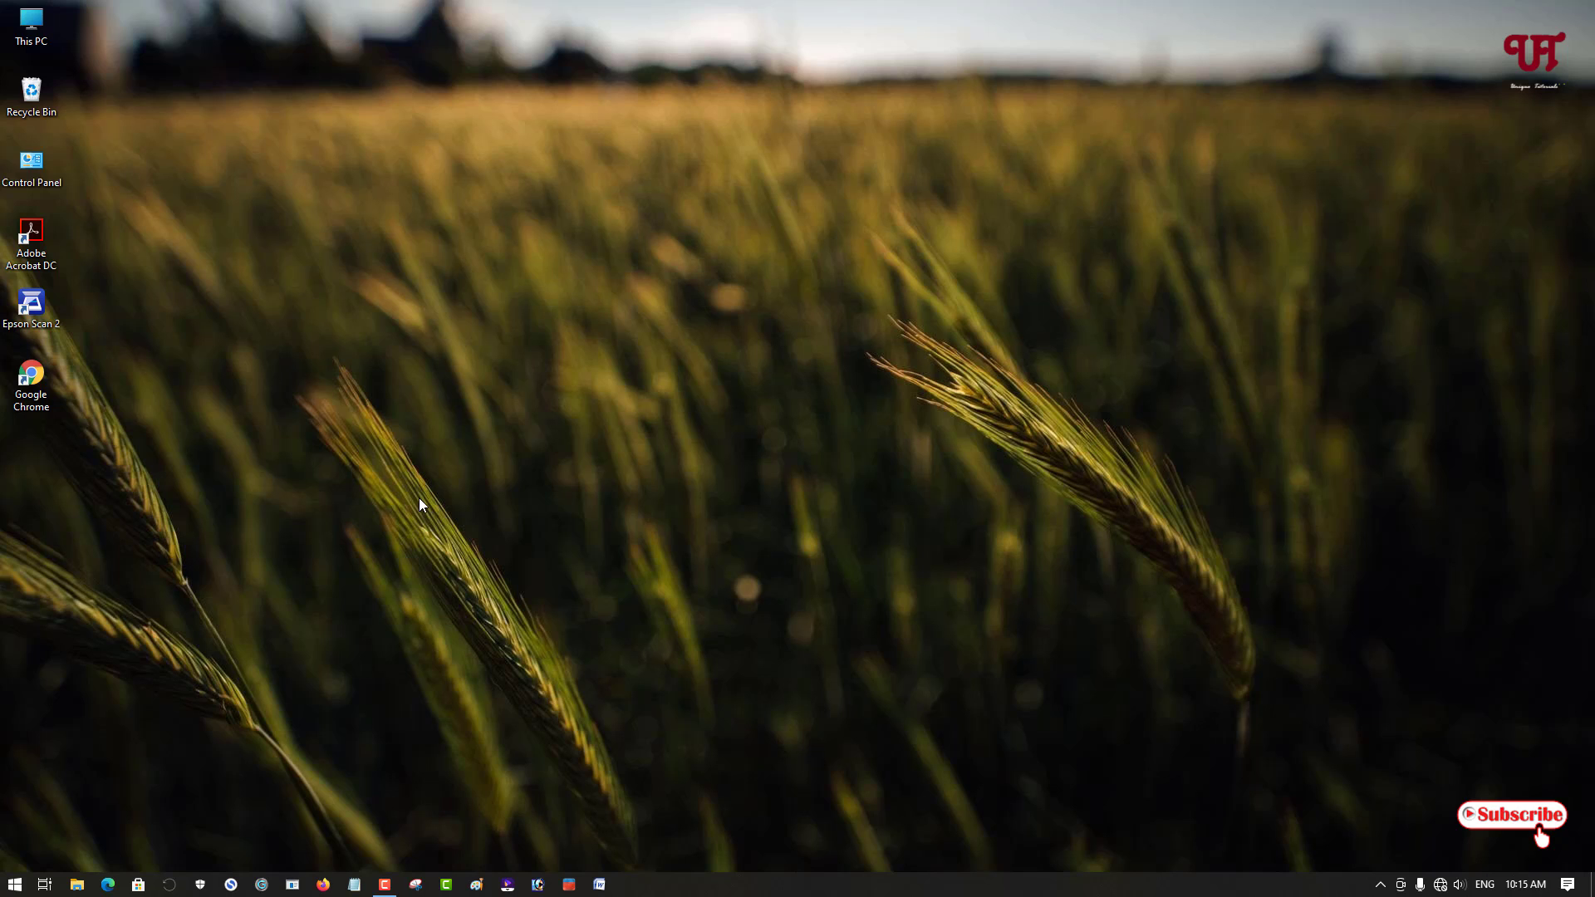
mouse_move(489, 615)
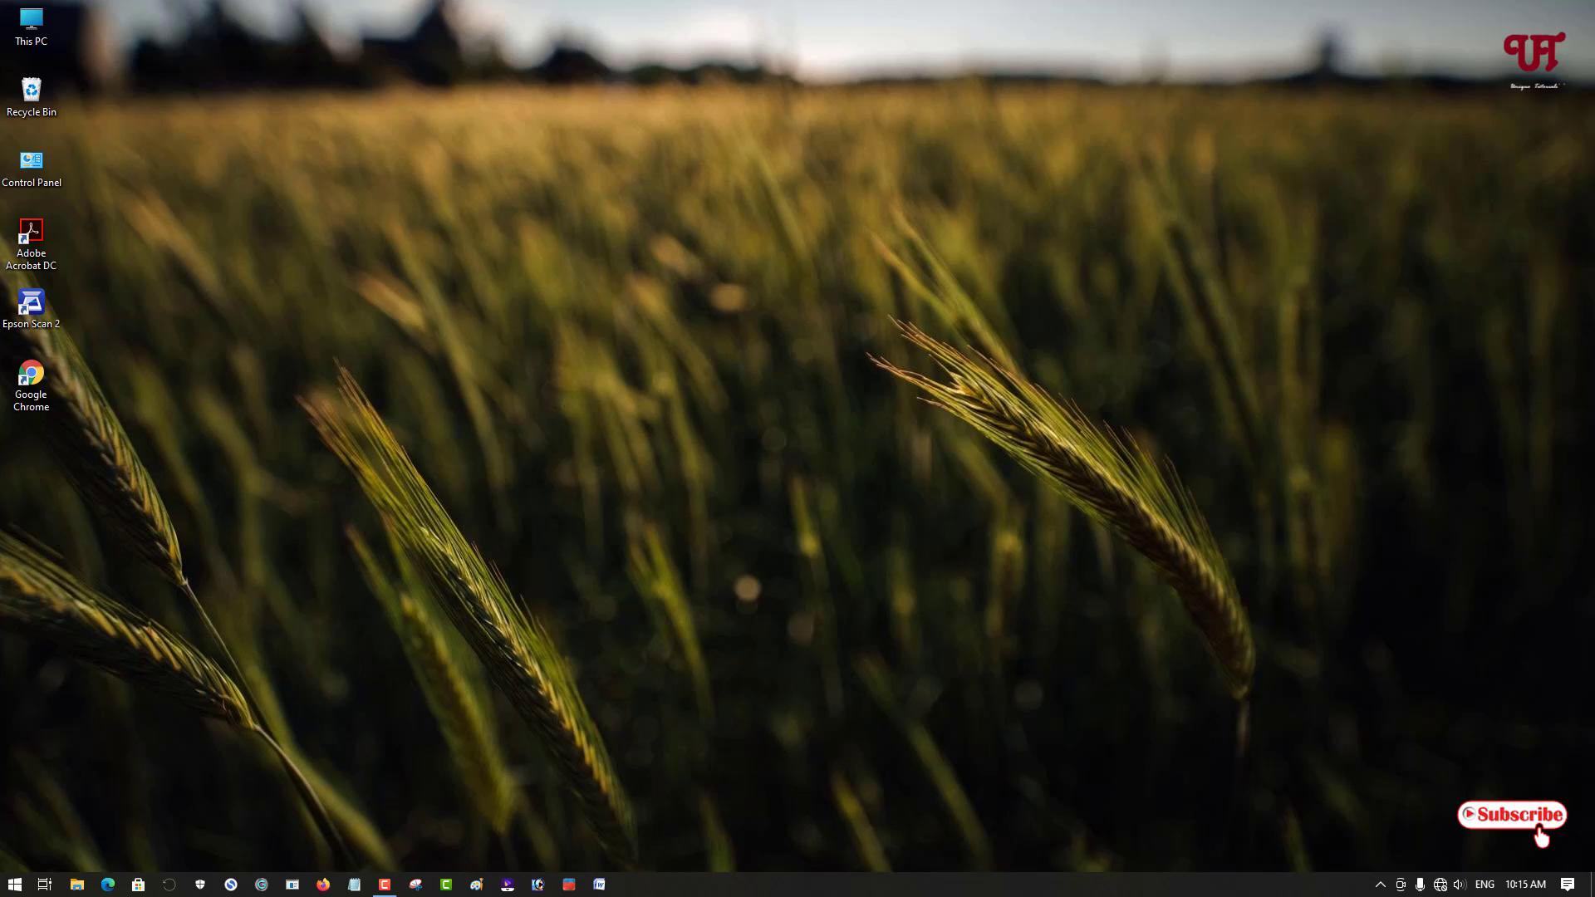
mouse_move(272, 795)
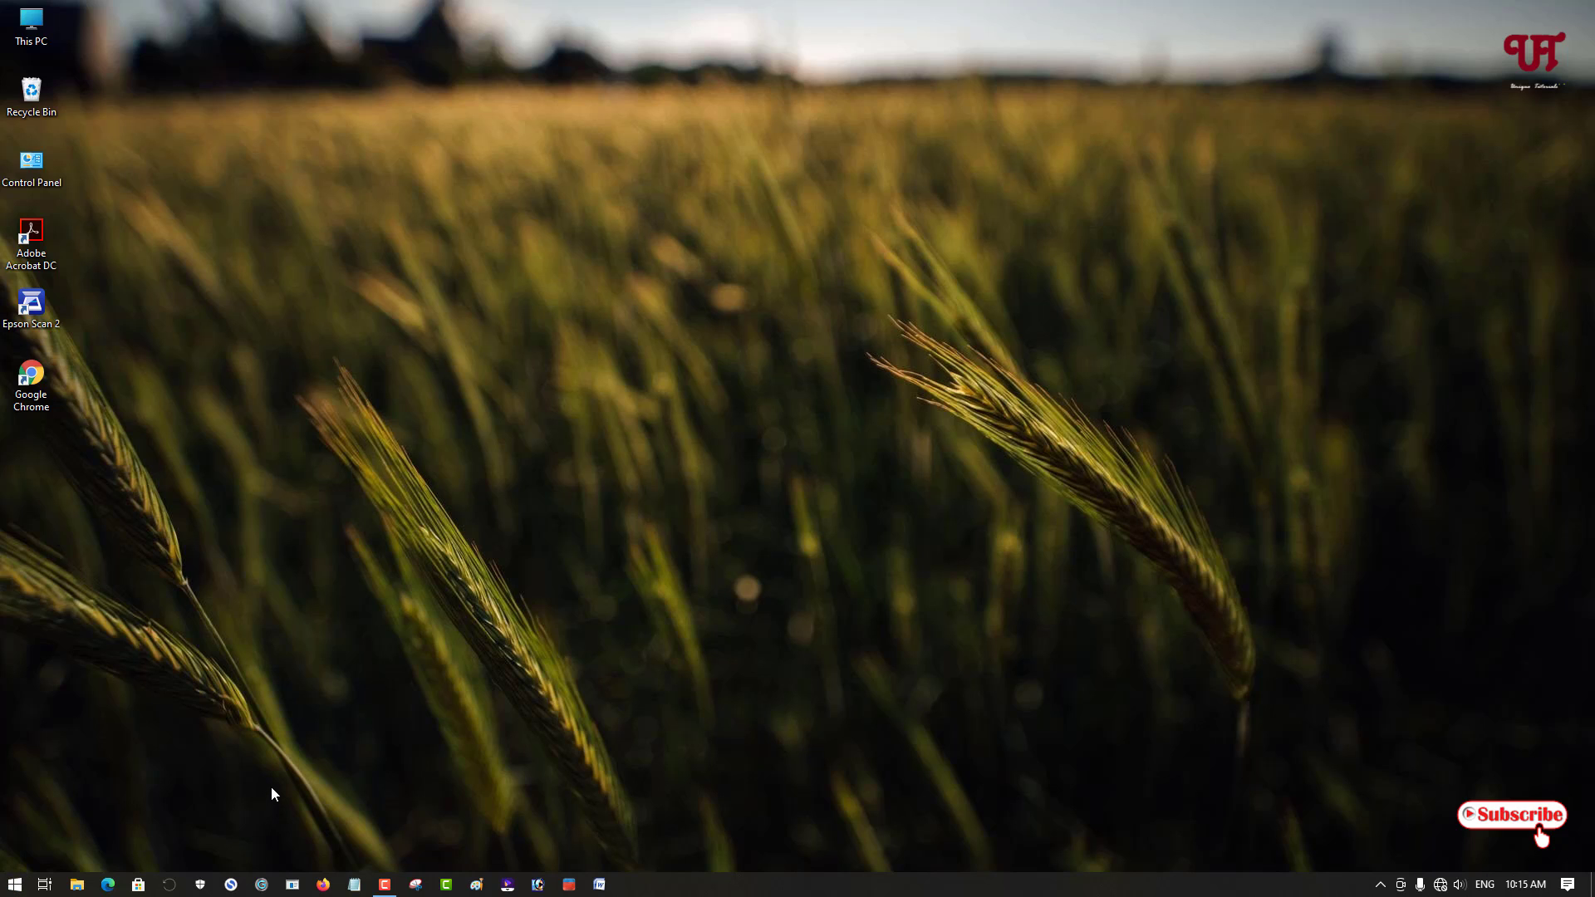
mouse_move(279, 787)
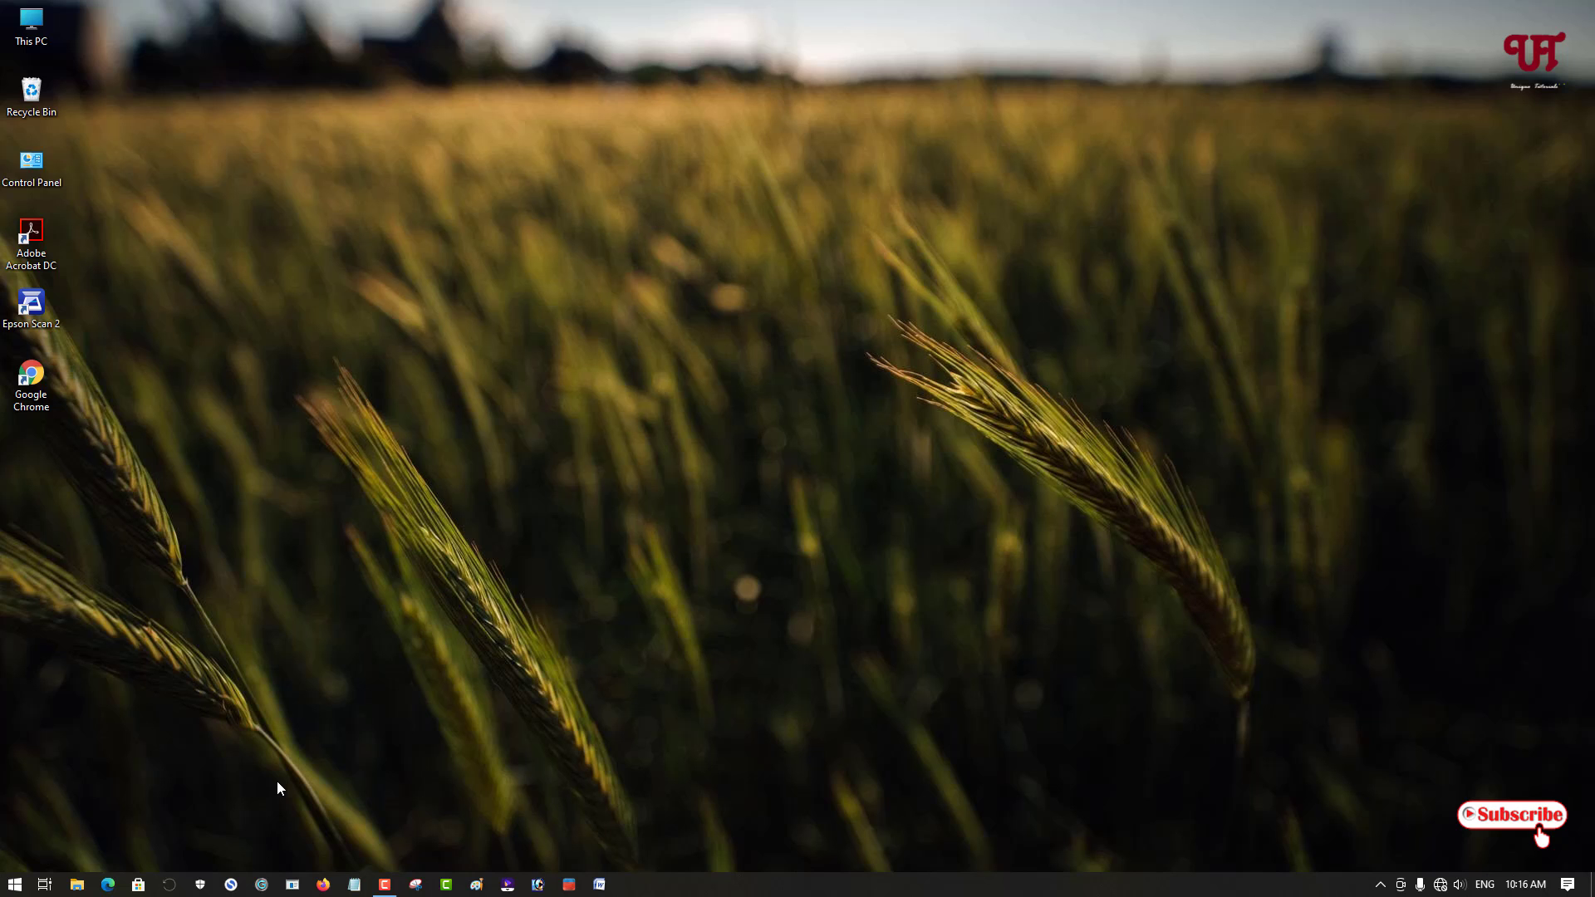
mouse_move(630, 519)
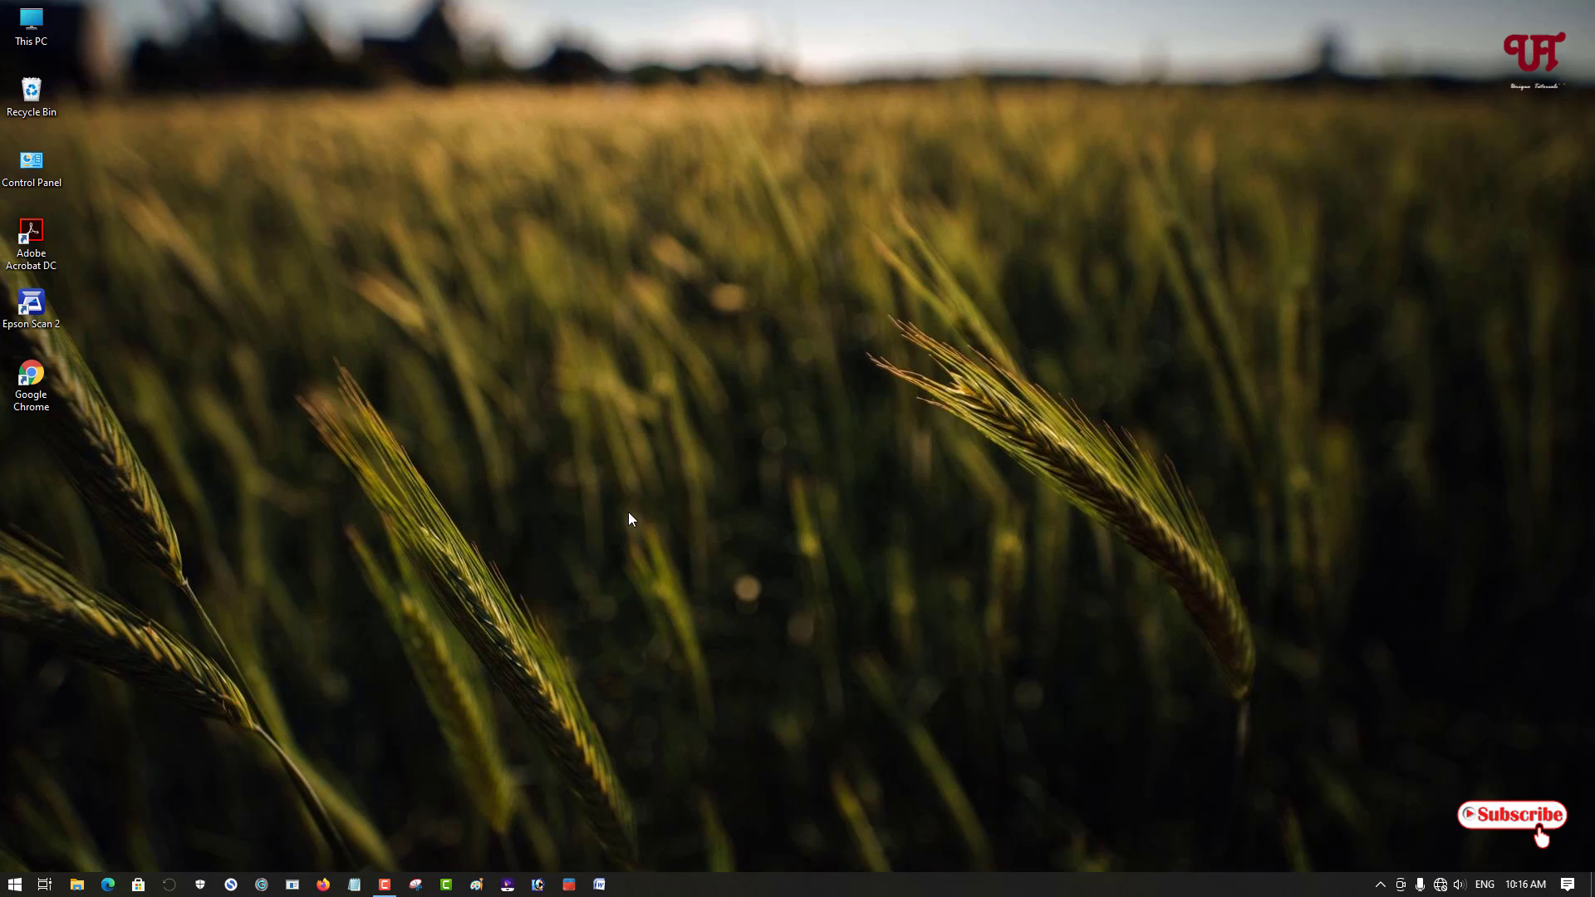
mouse_move(639, 444)
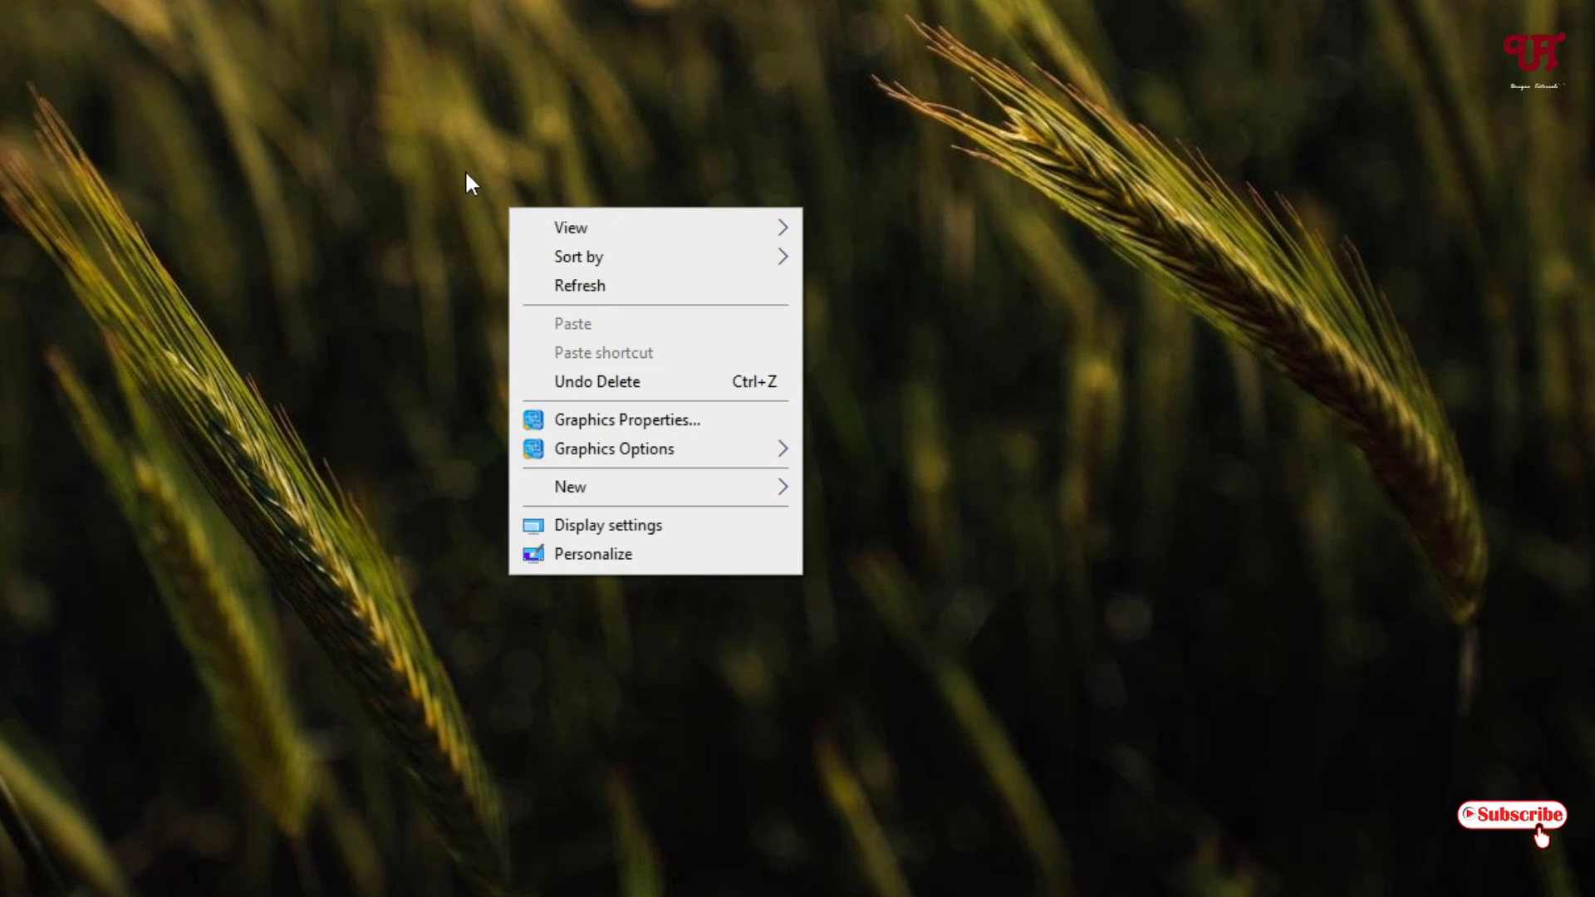
mouse_move(487, 439)
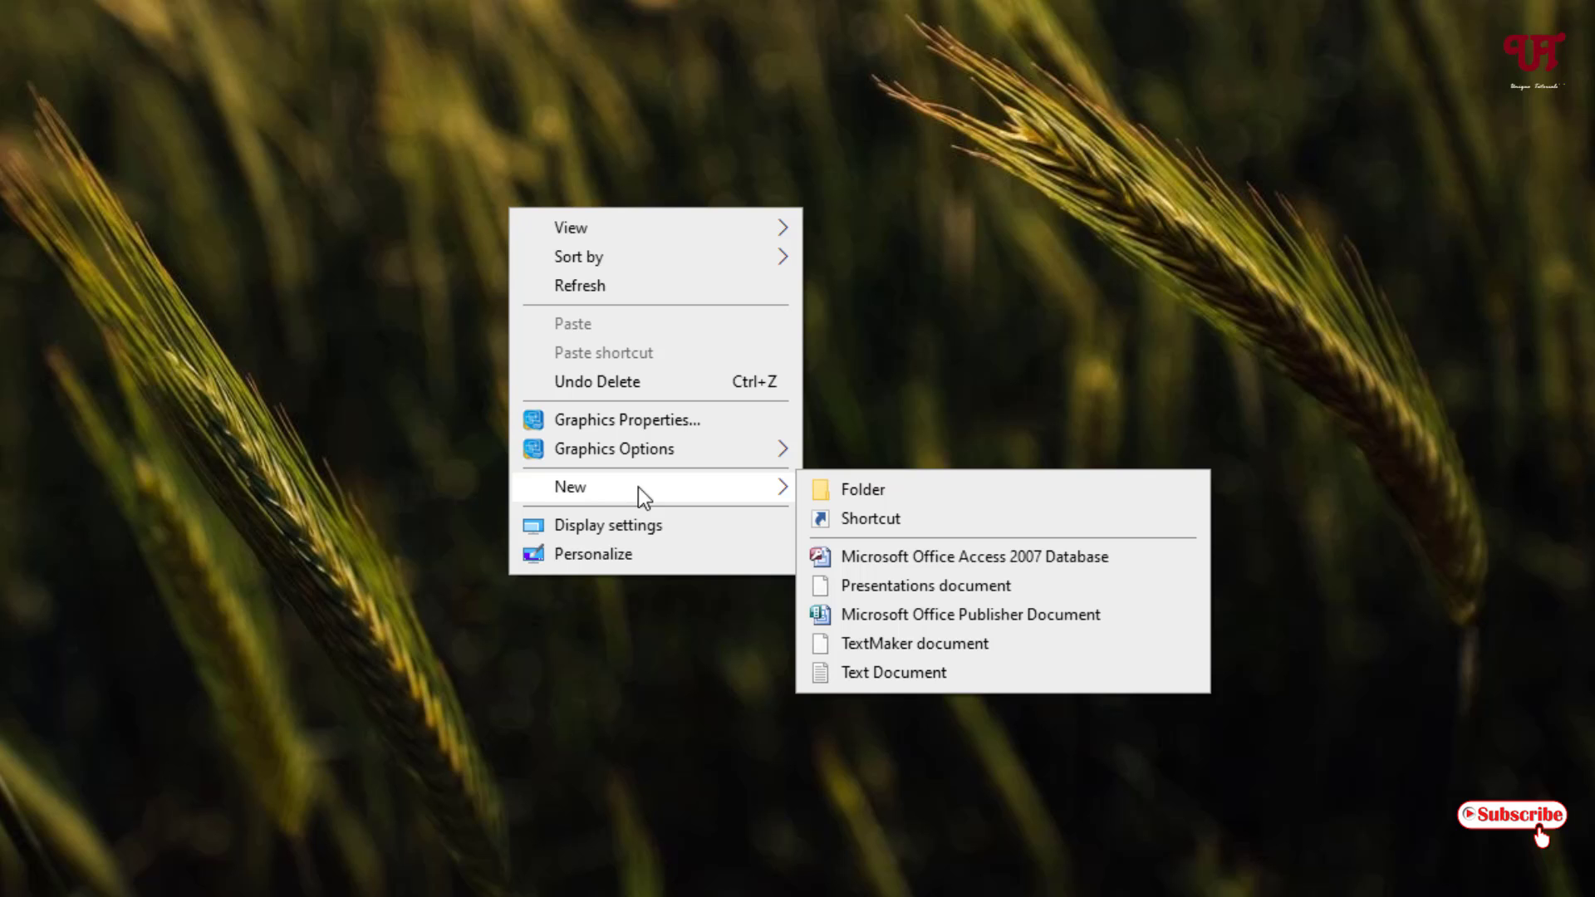
mouse_move(869, 519)
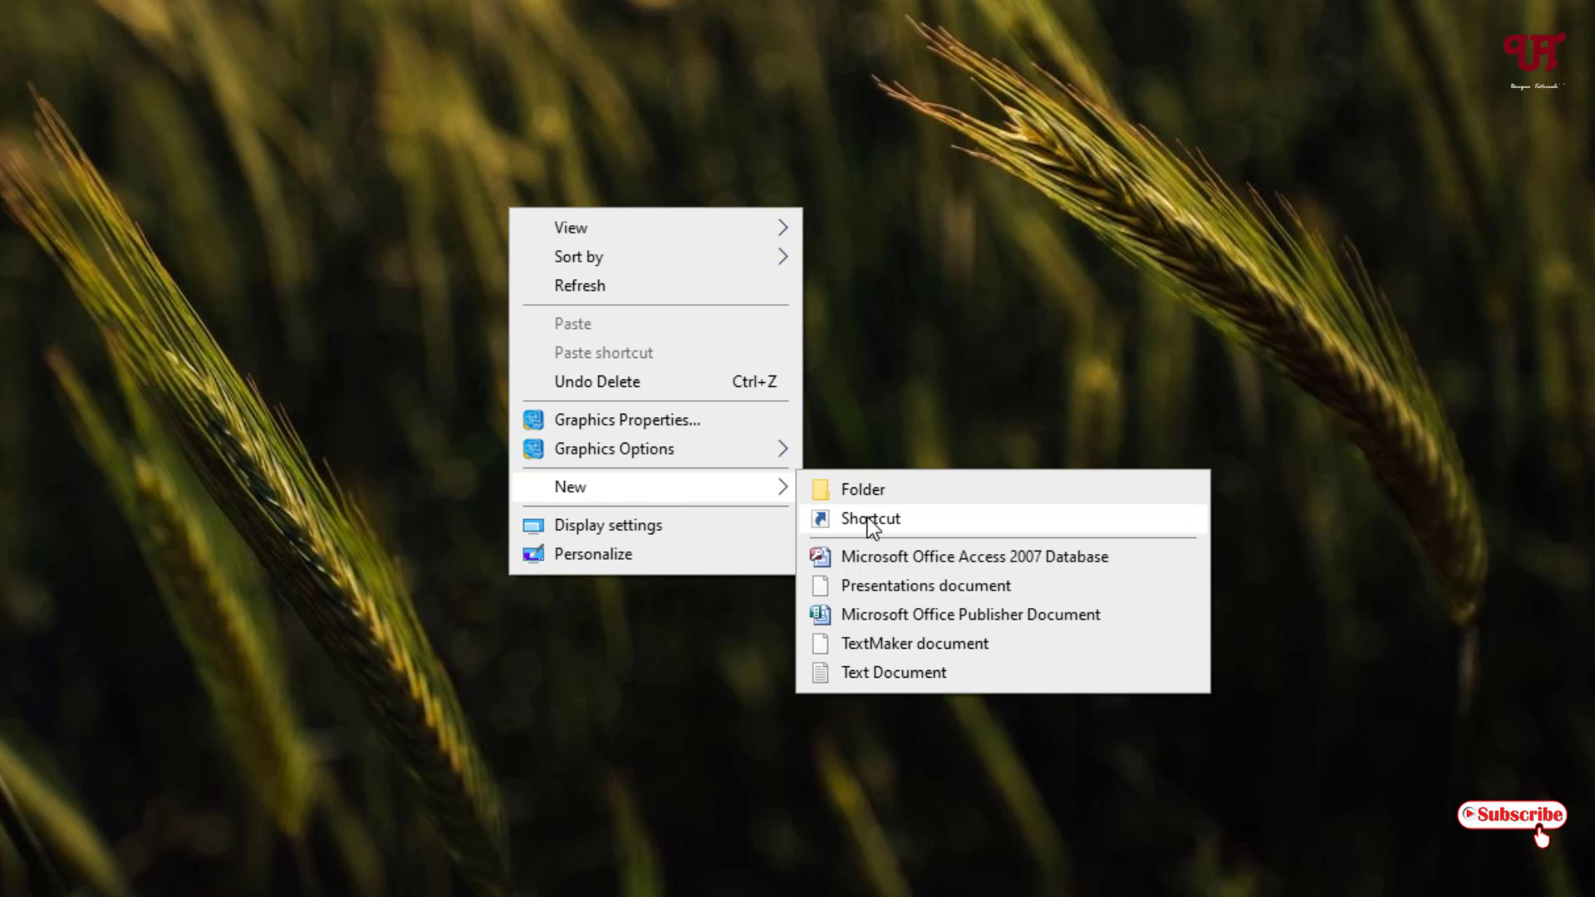
Step: Start a new desktop shortcut and enter SlideToShutdown as its item location
left_click(869, 519)
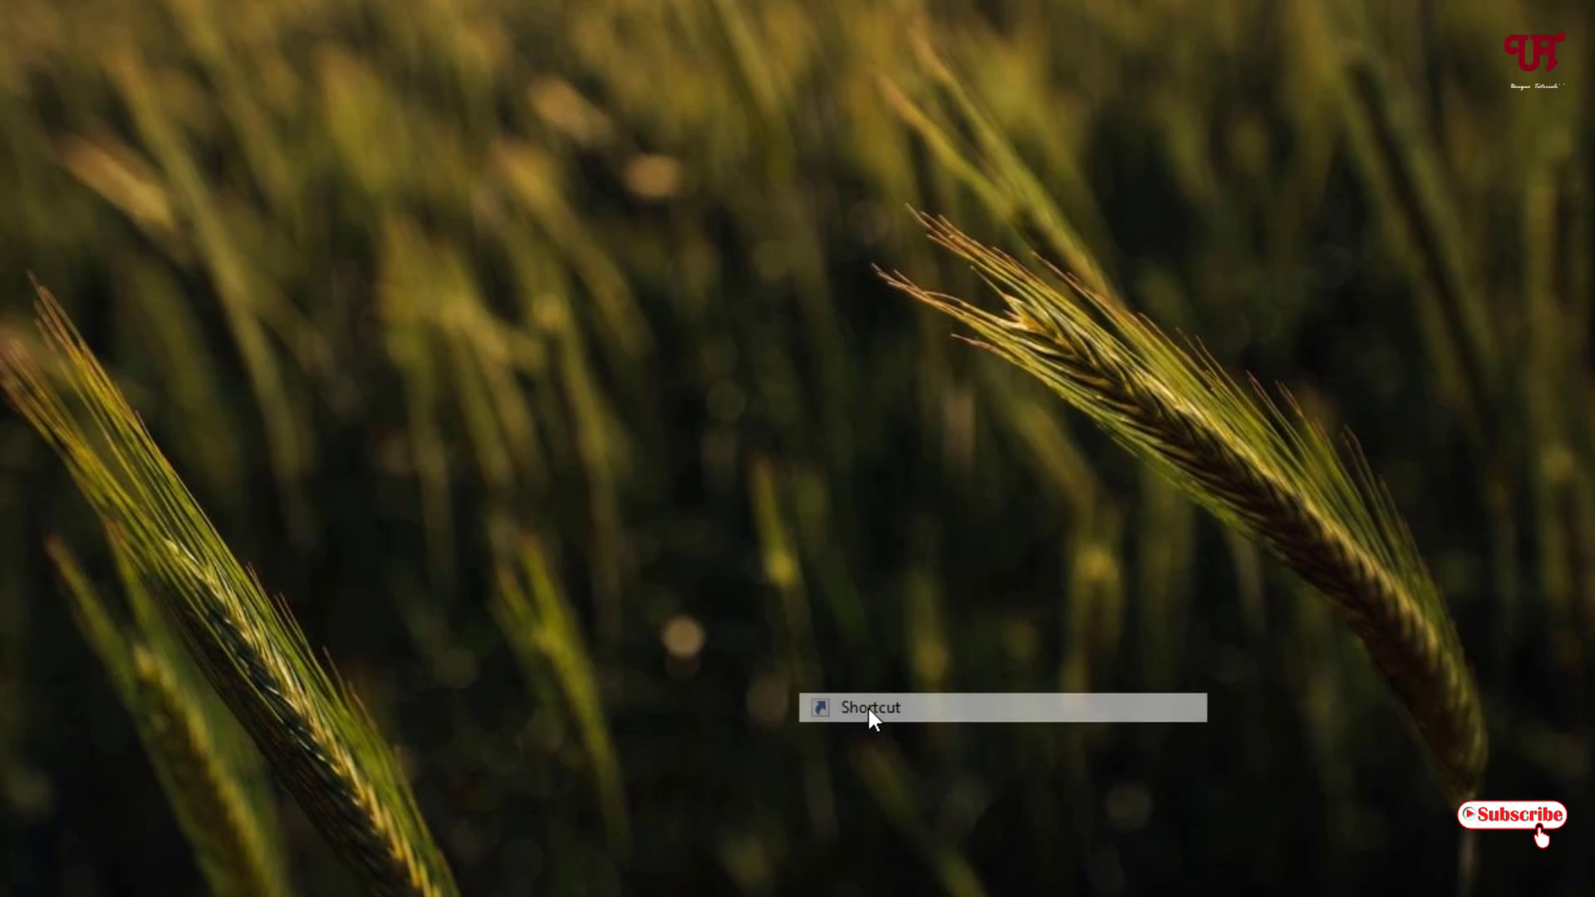
left_click(869, 708)
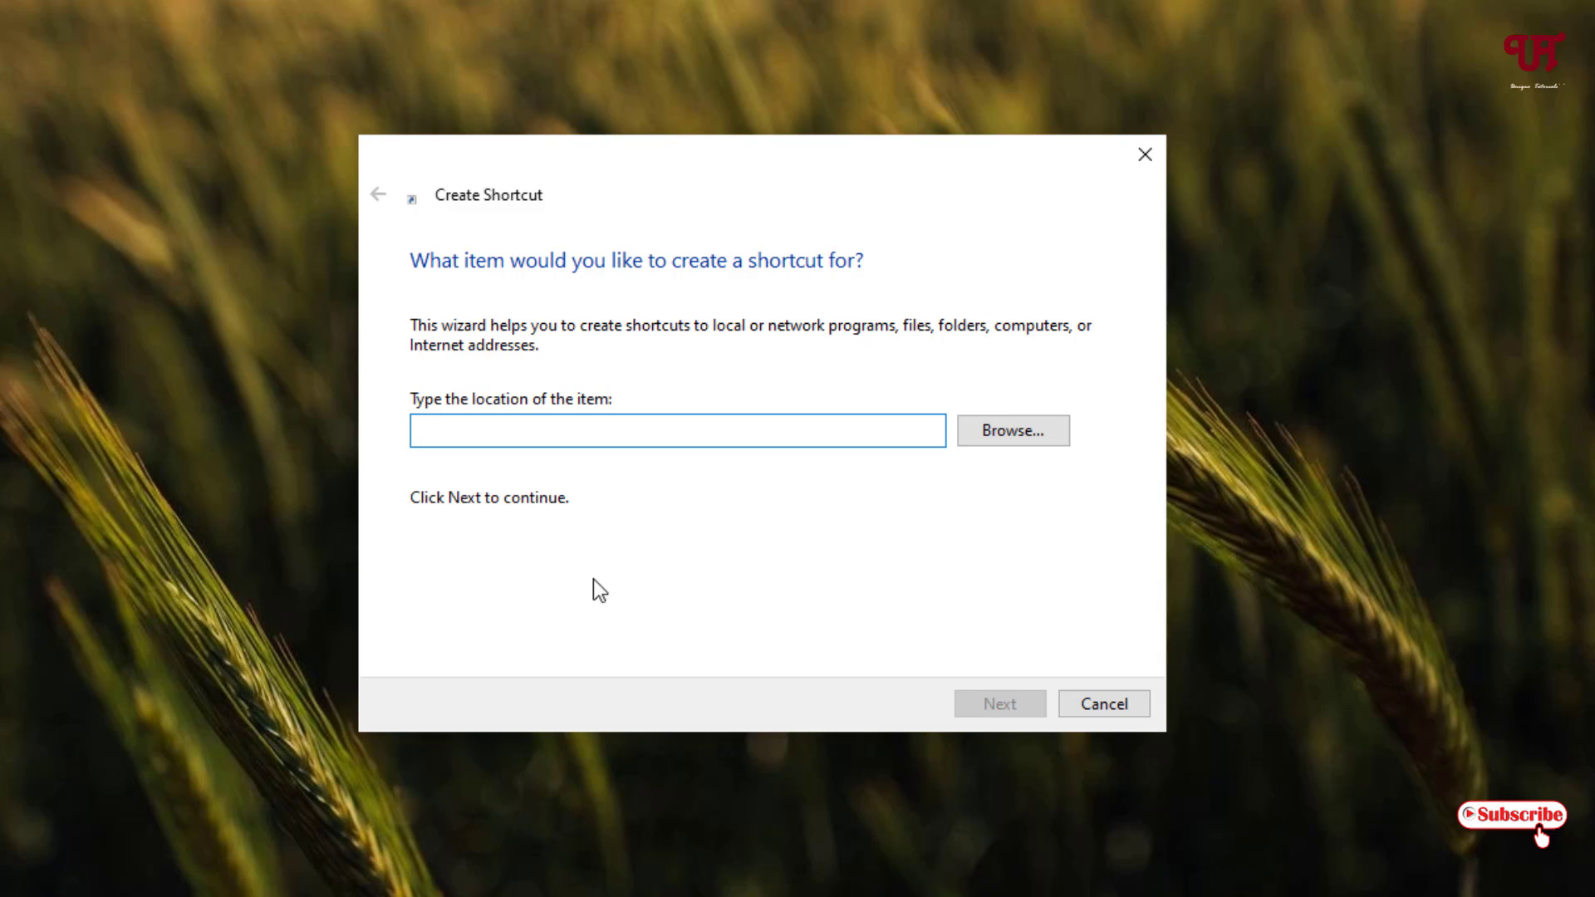
mouse_move(741, 539)
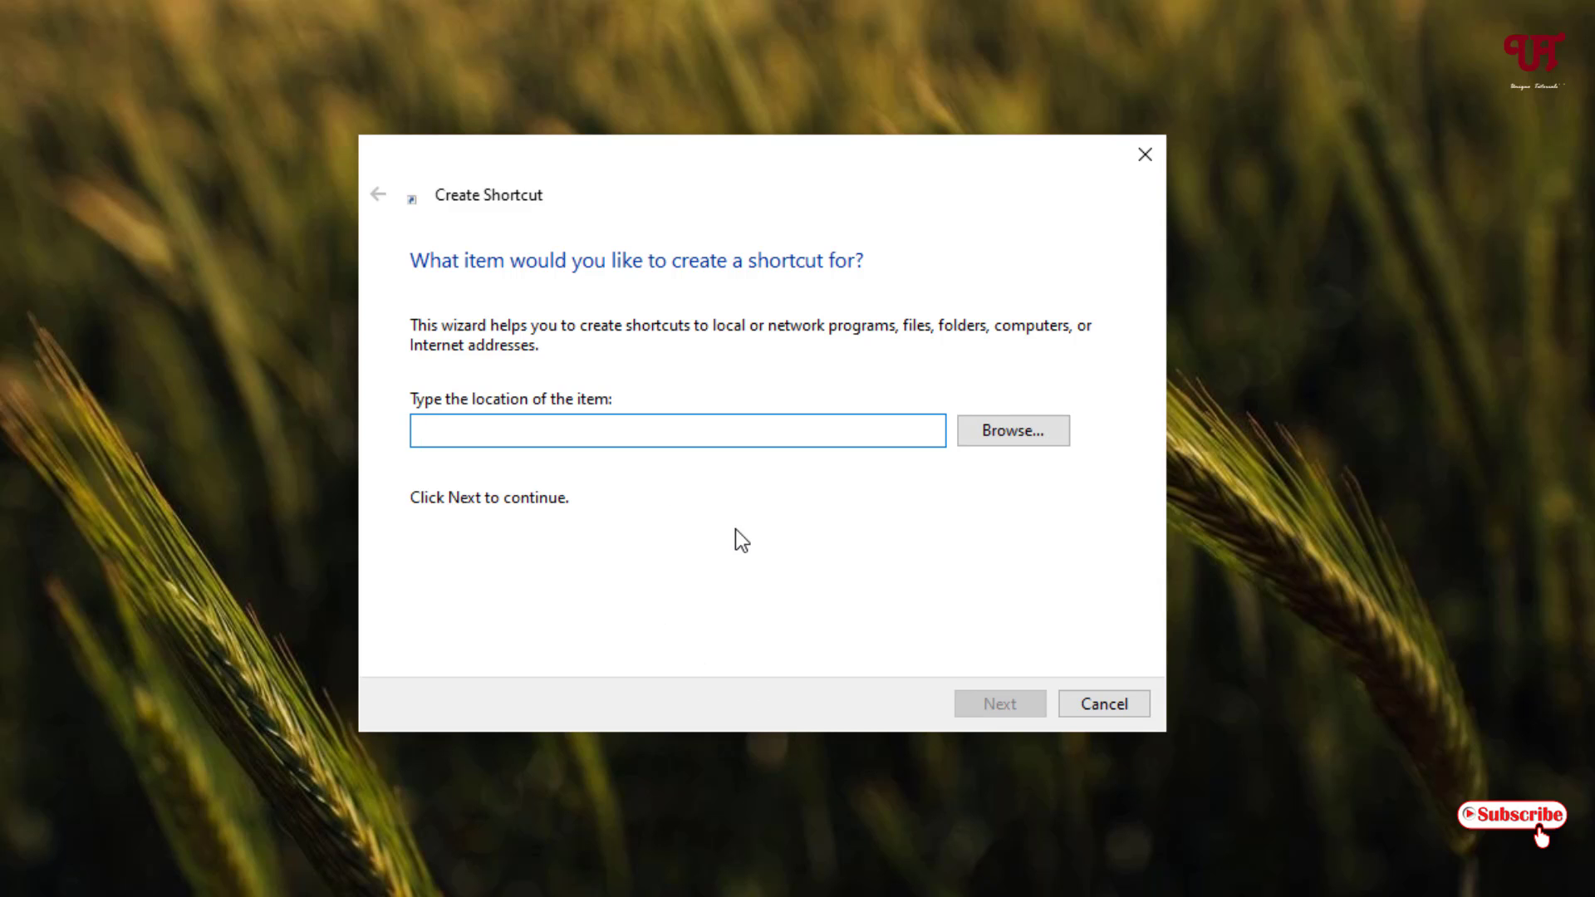
left_click(676, 429)
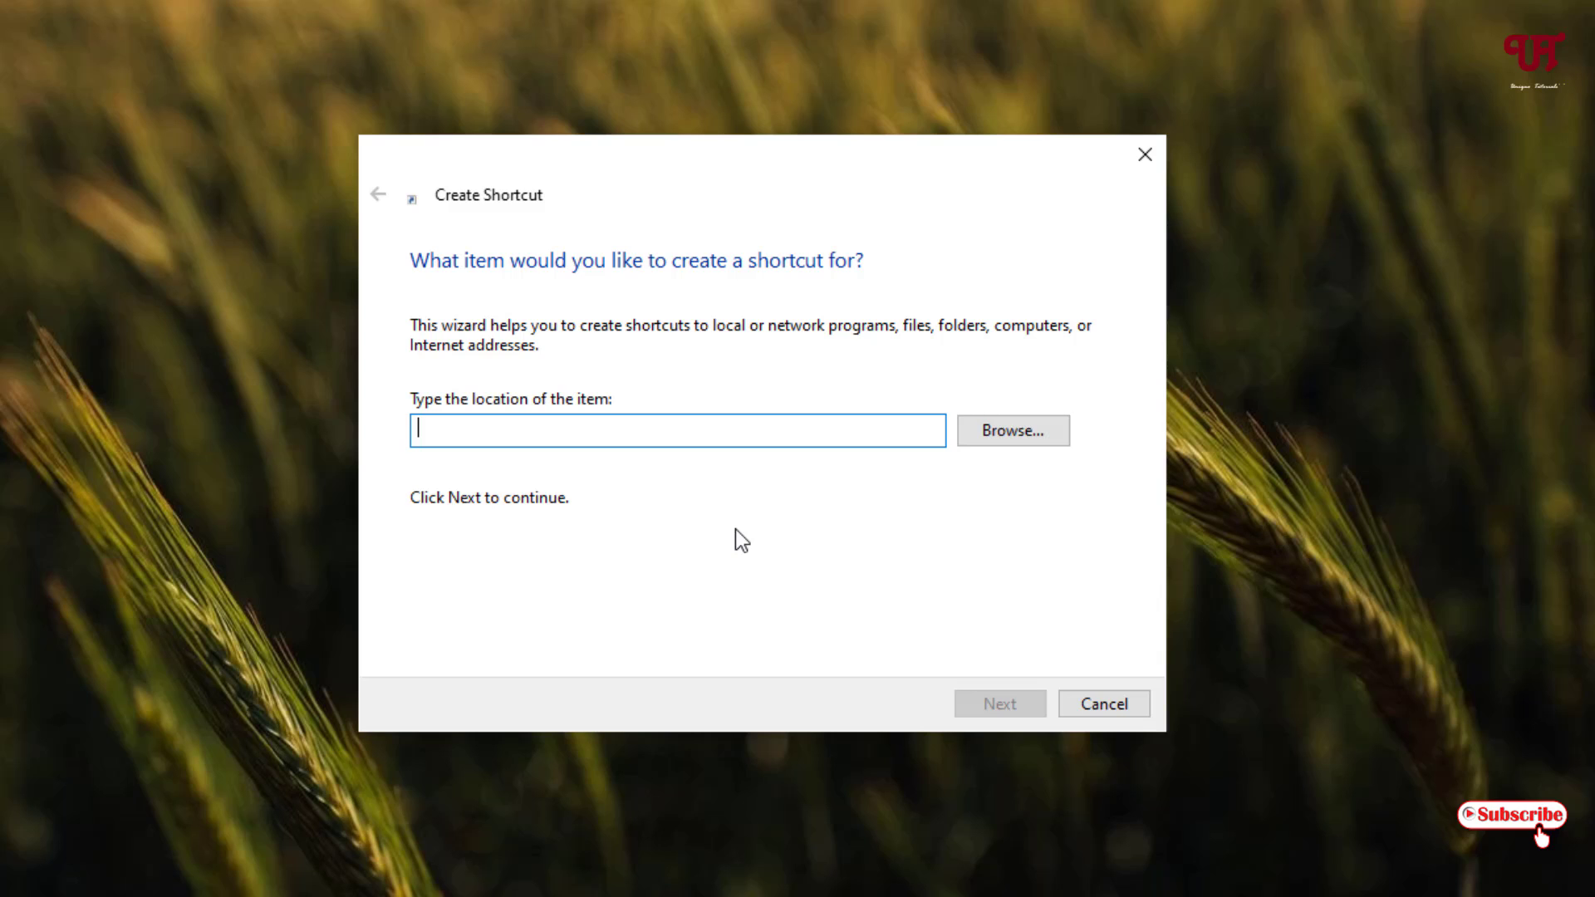
type("SlideT")
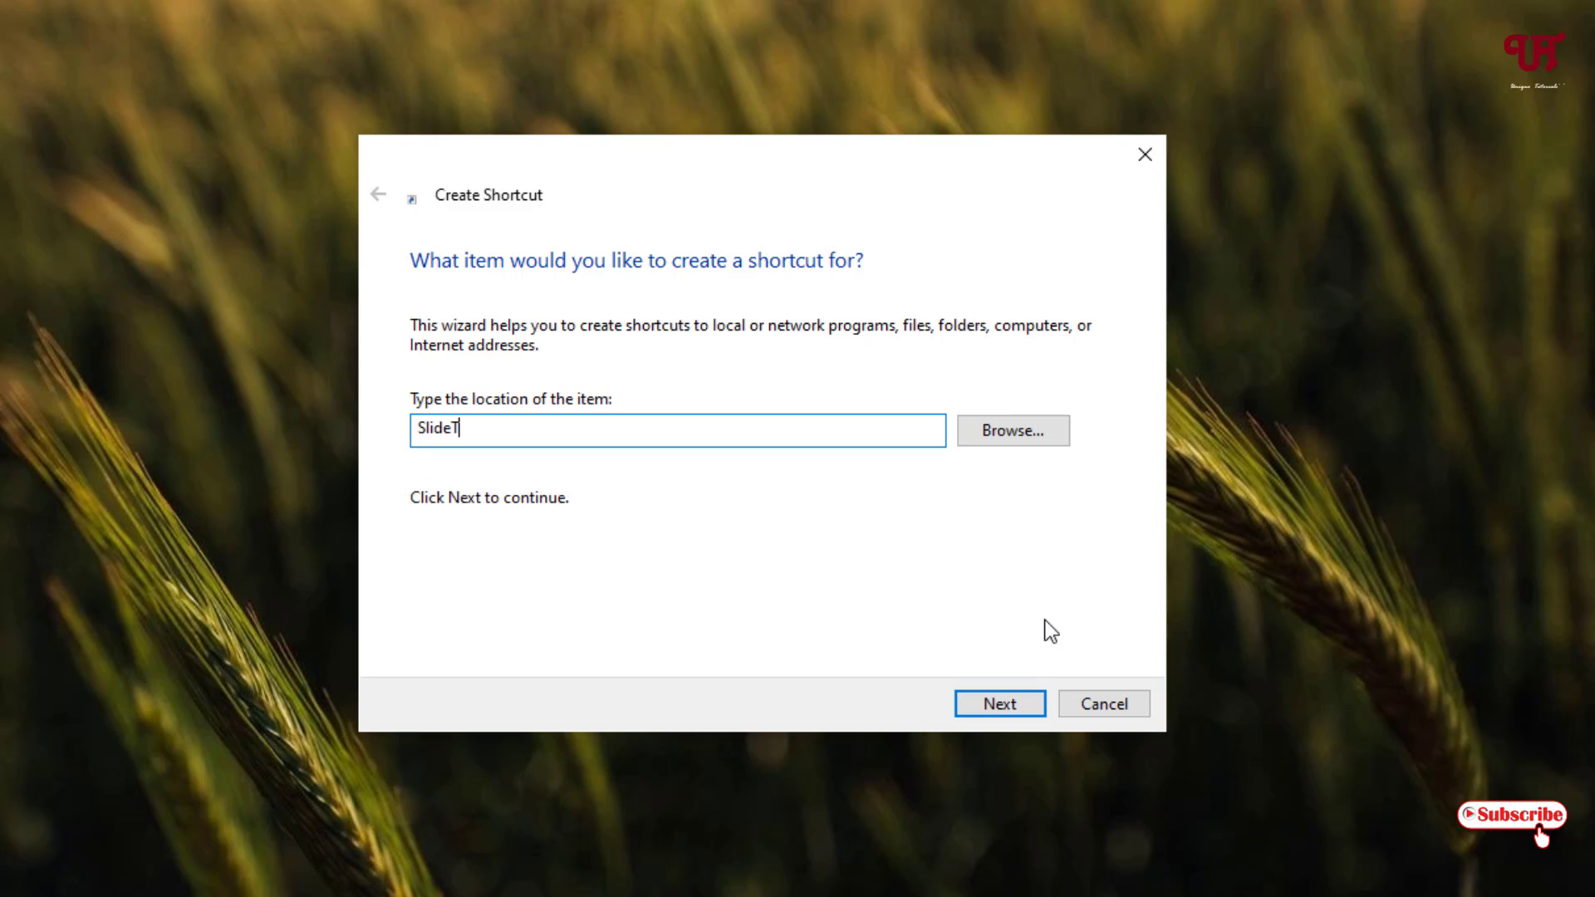
type("oShu")
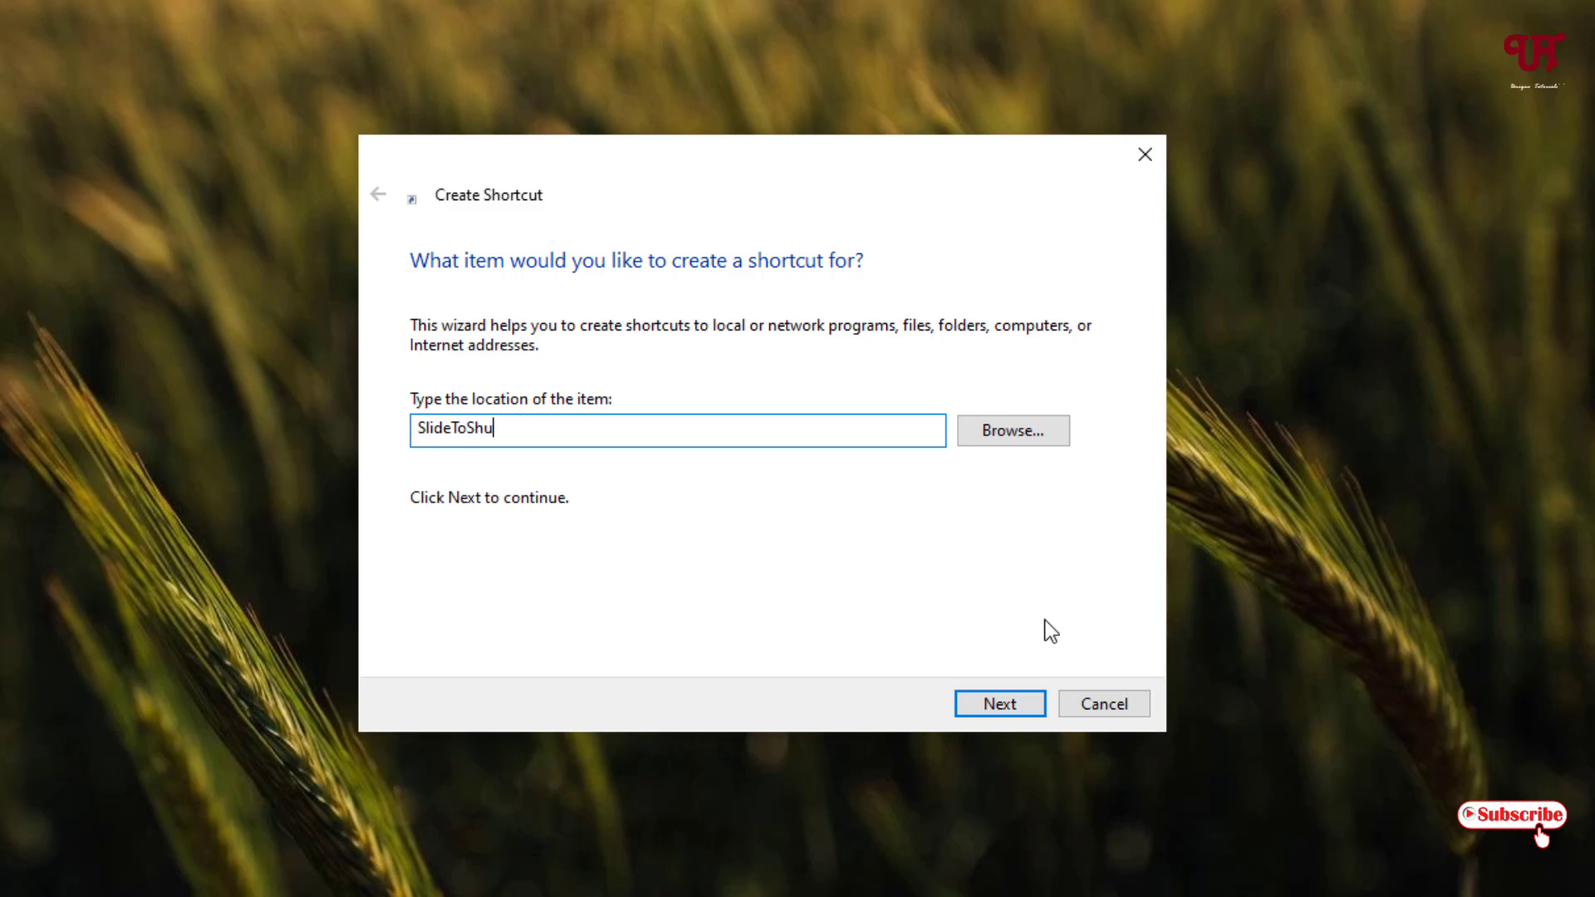
type("tdown")
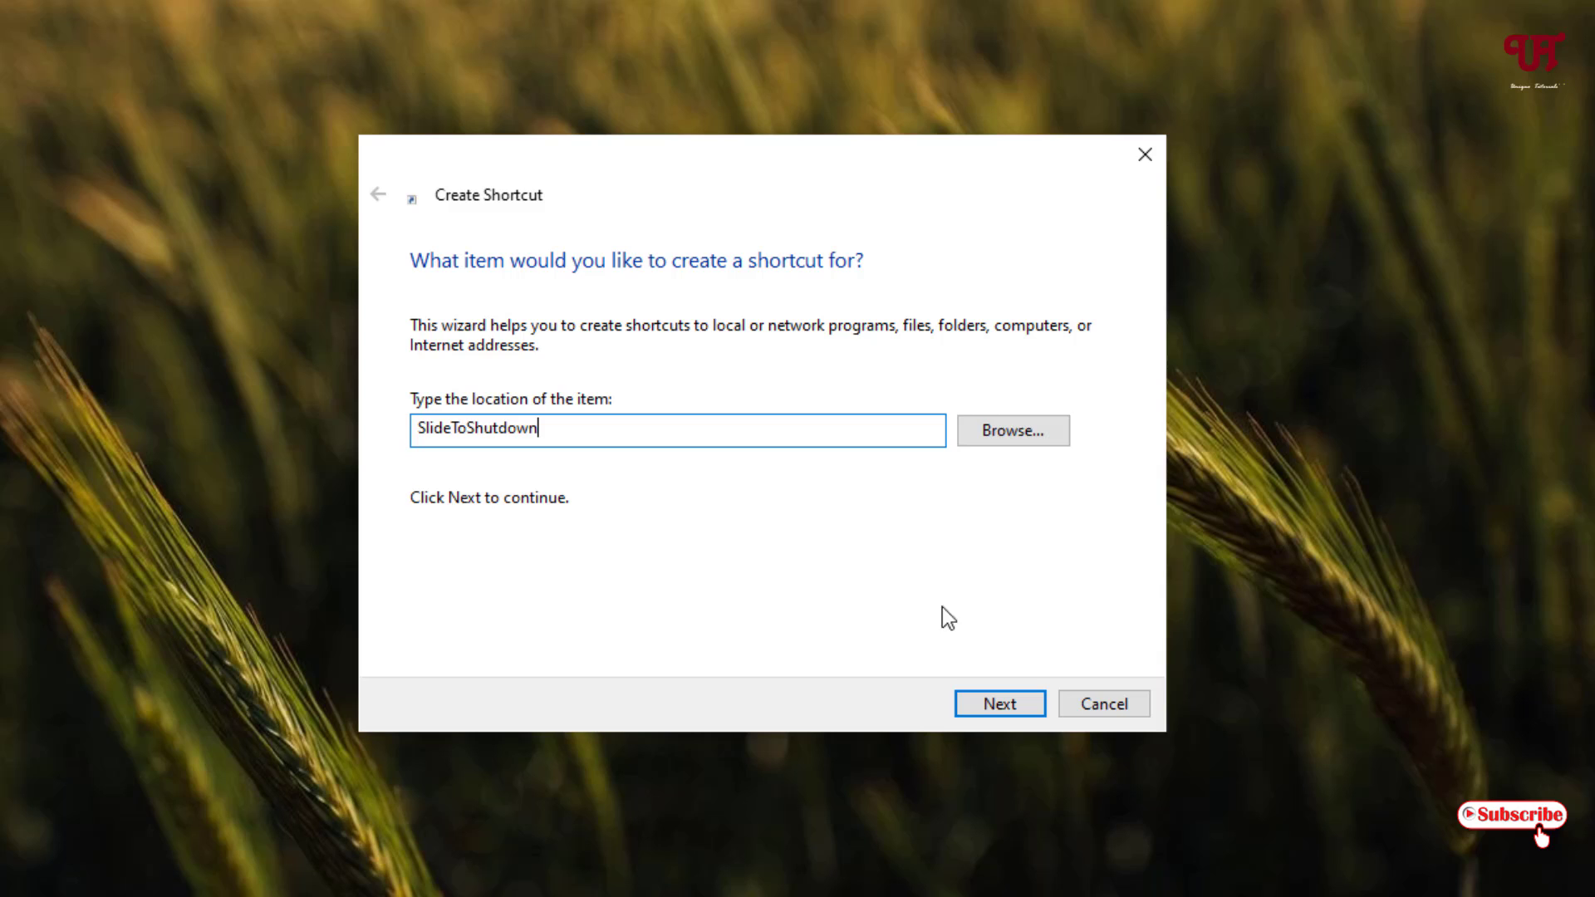
mouse_move(497, 439)
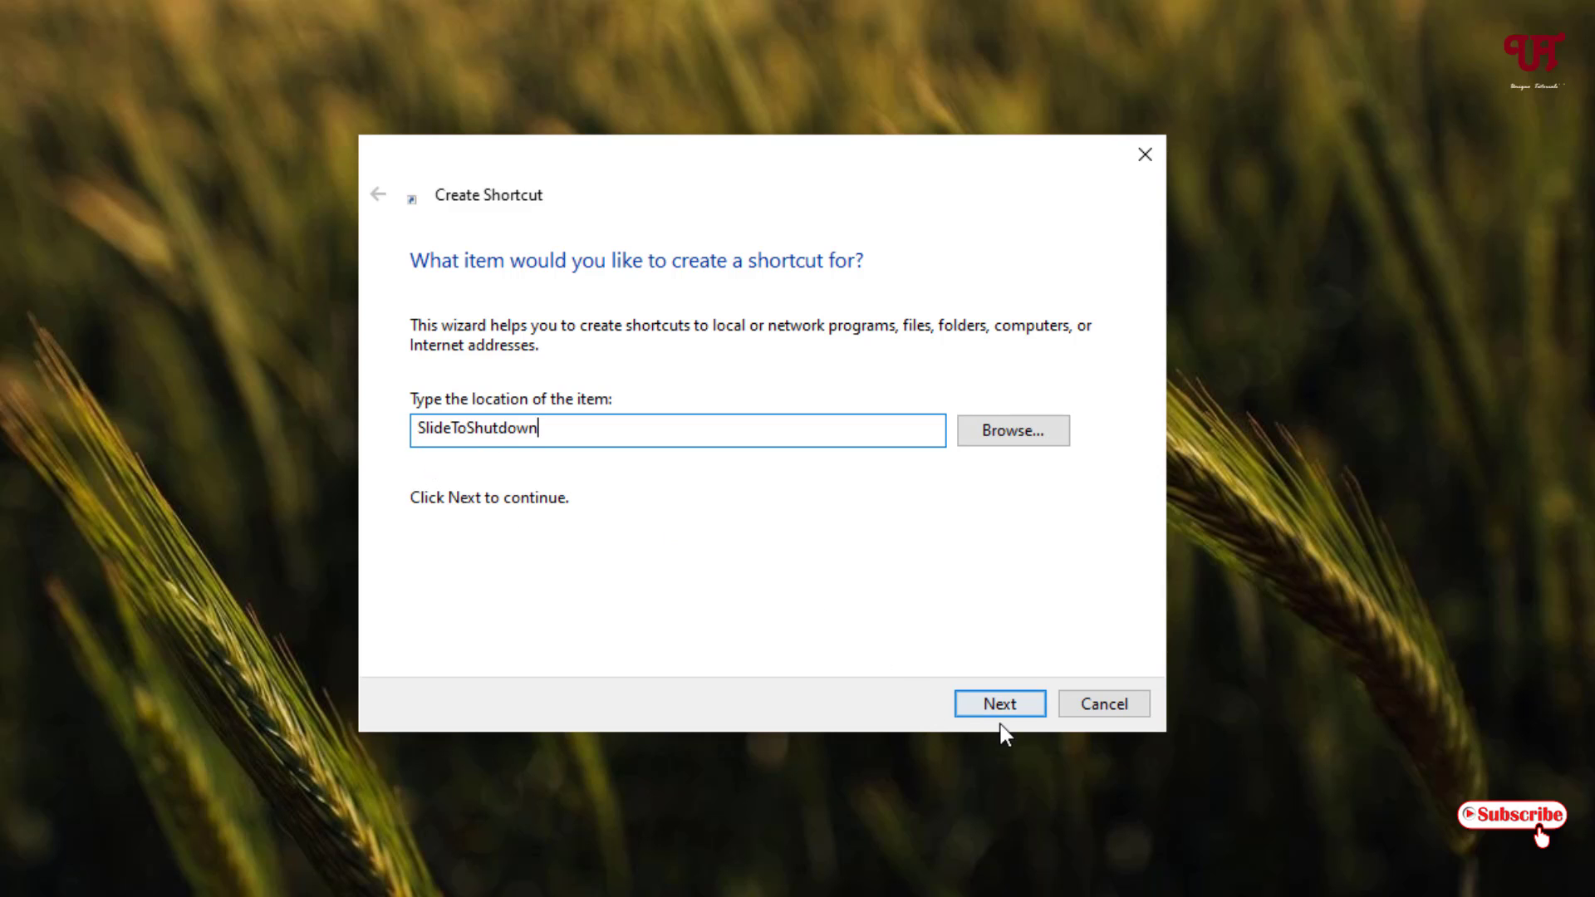
Step: Finish the Create Shortcut wizard keeping the default name SlideToShutDown
left_click(998, 703)
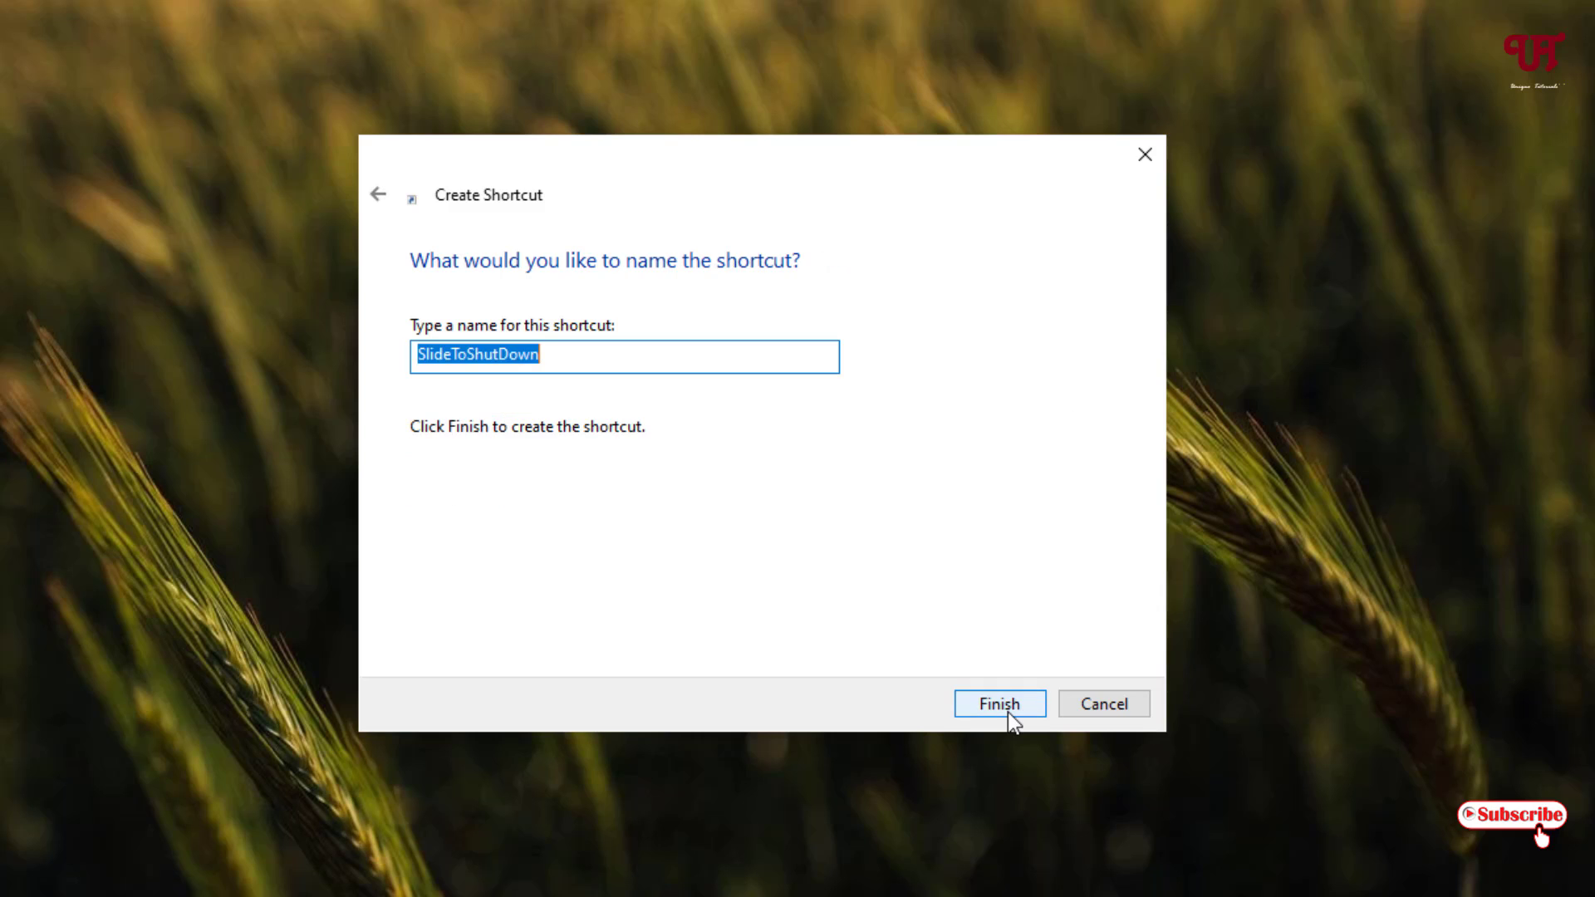
mouse_move(558, 356)
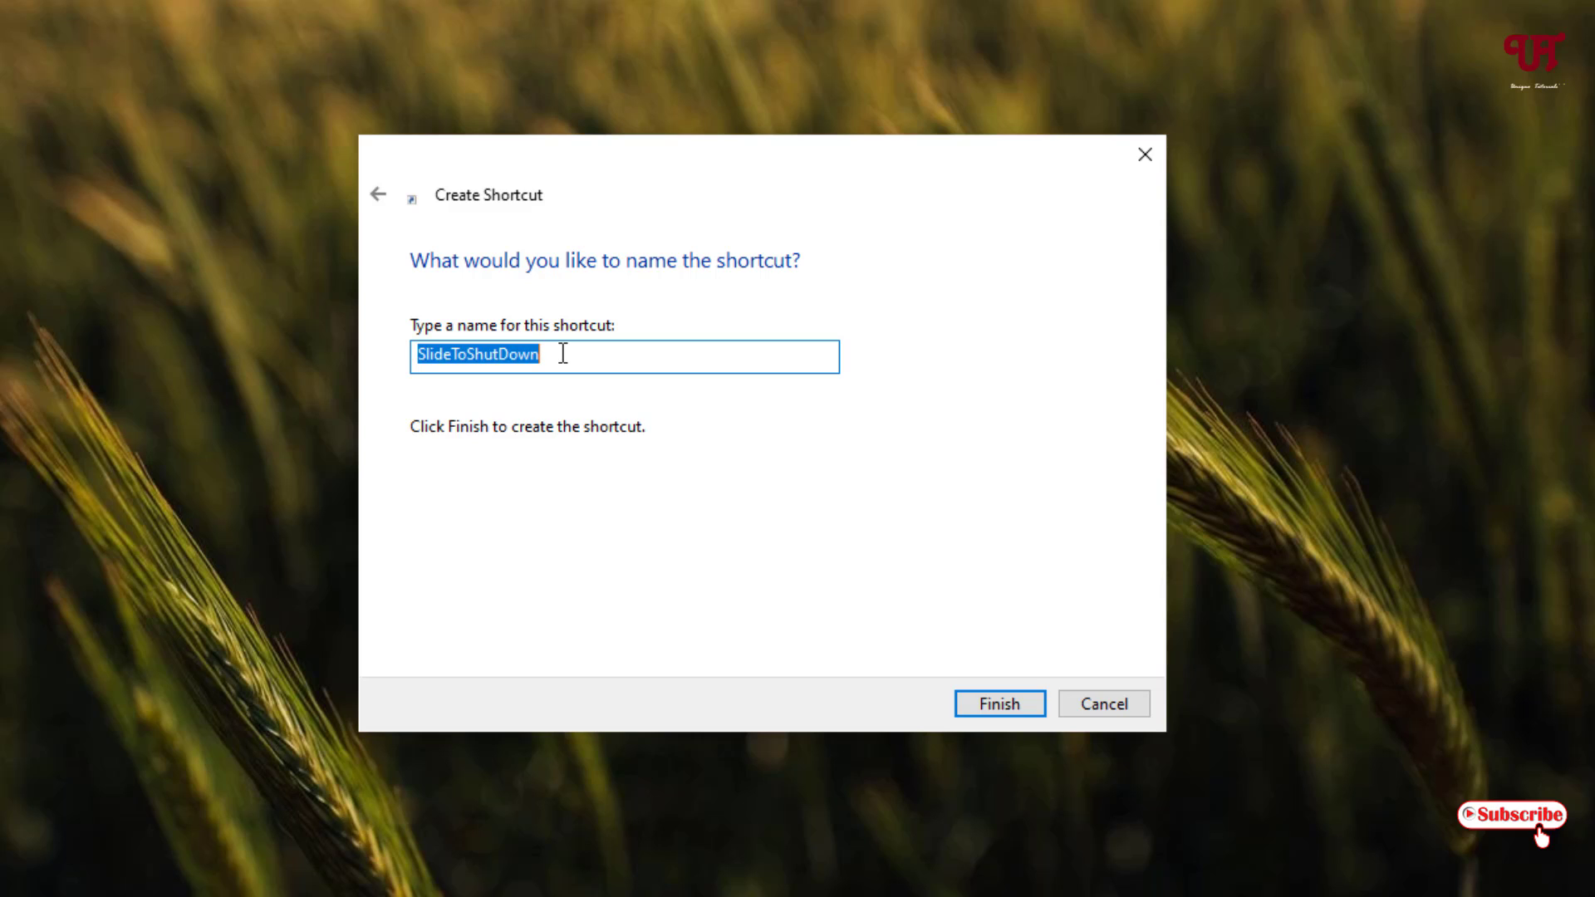
mouse_move(540, 394)
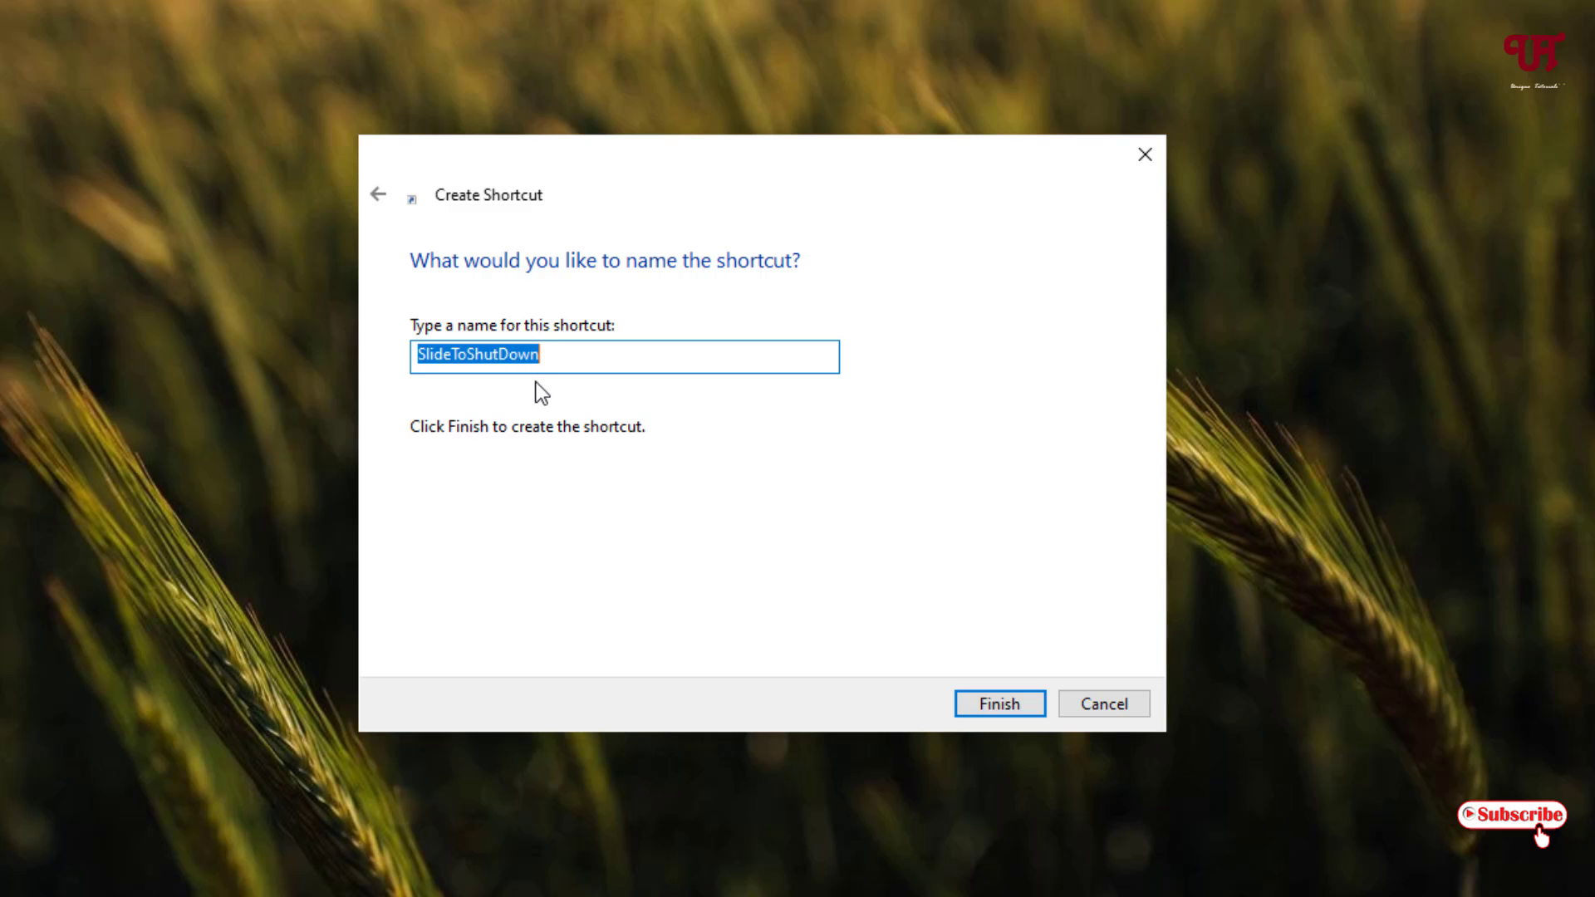
mouse_move(518, 412)
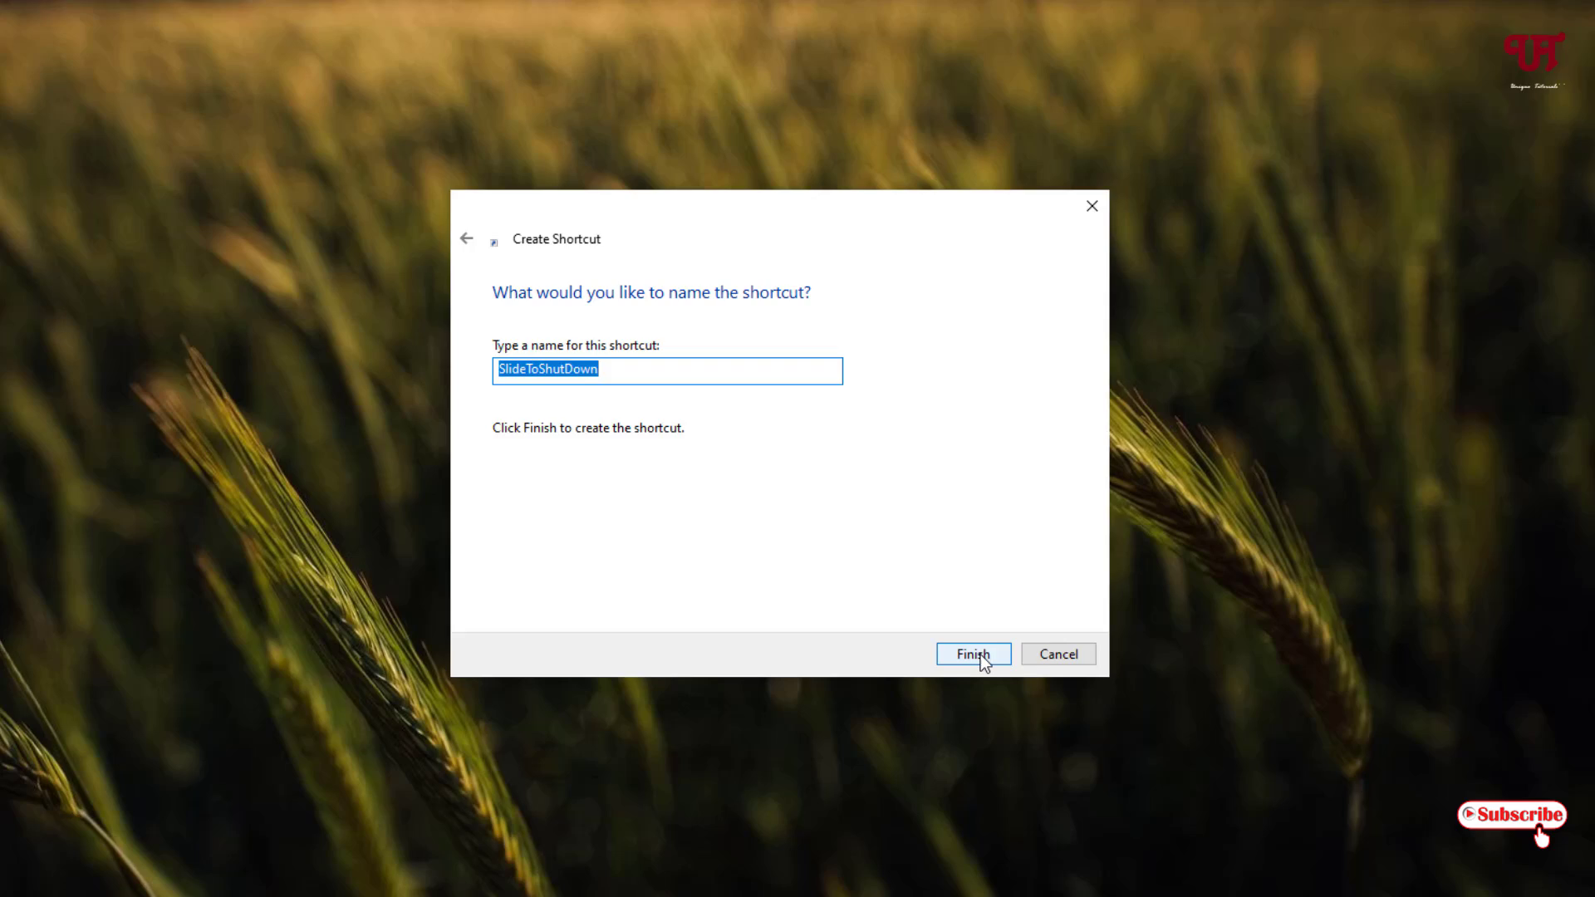
left_click(972, 653)
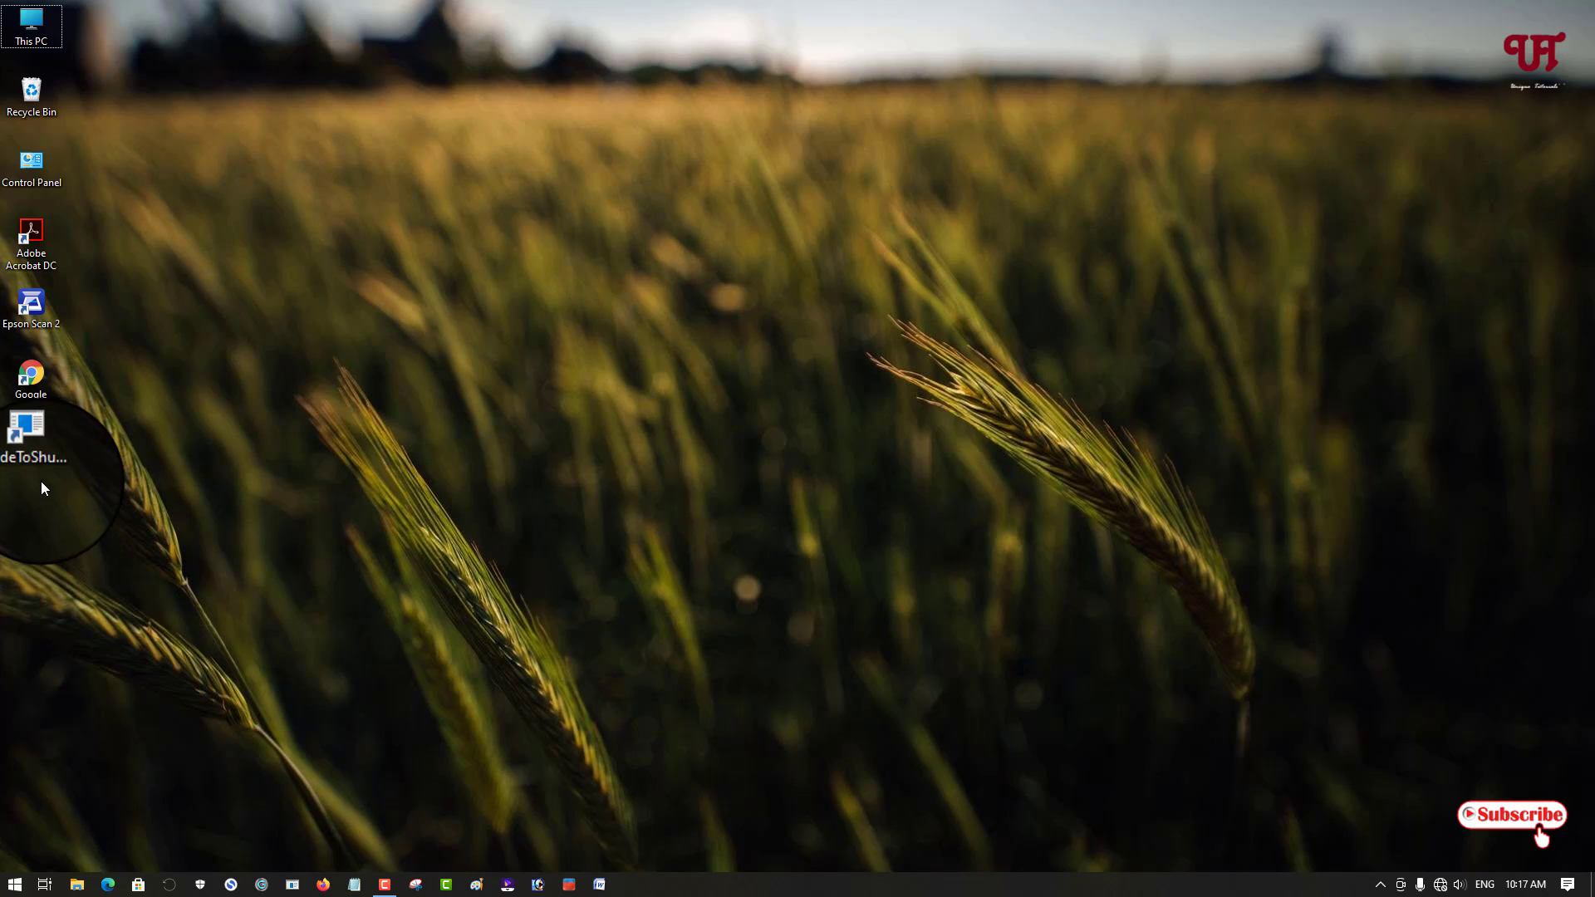
mouse_move(51, 492)
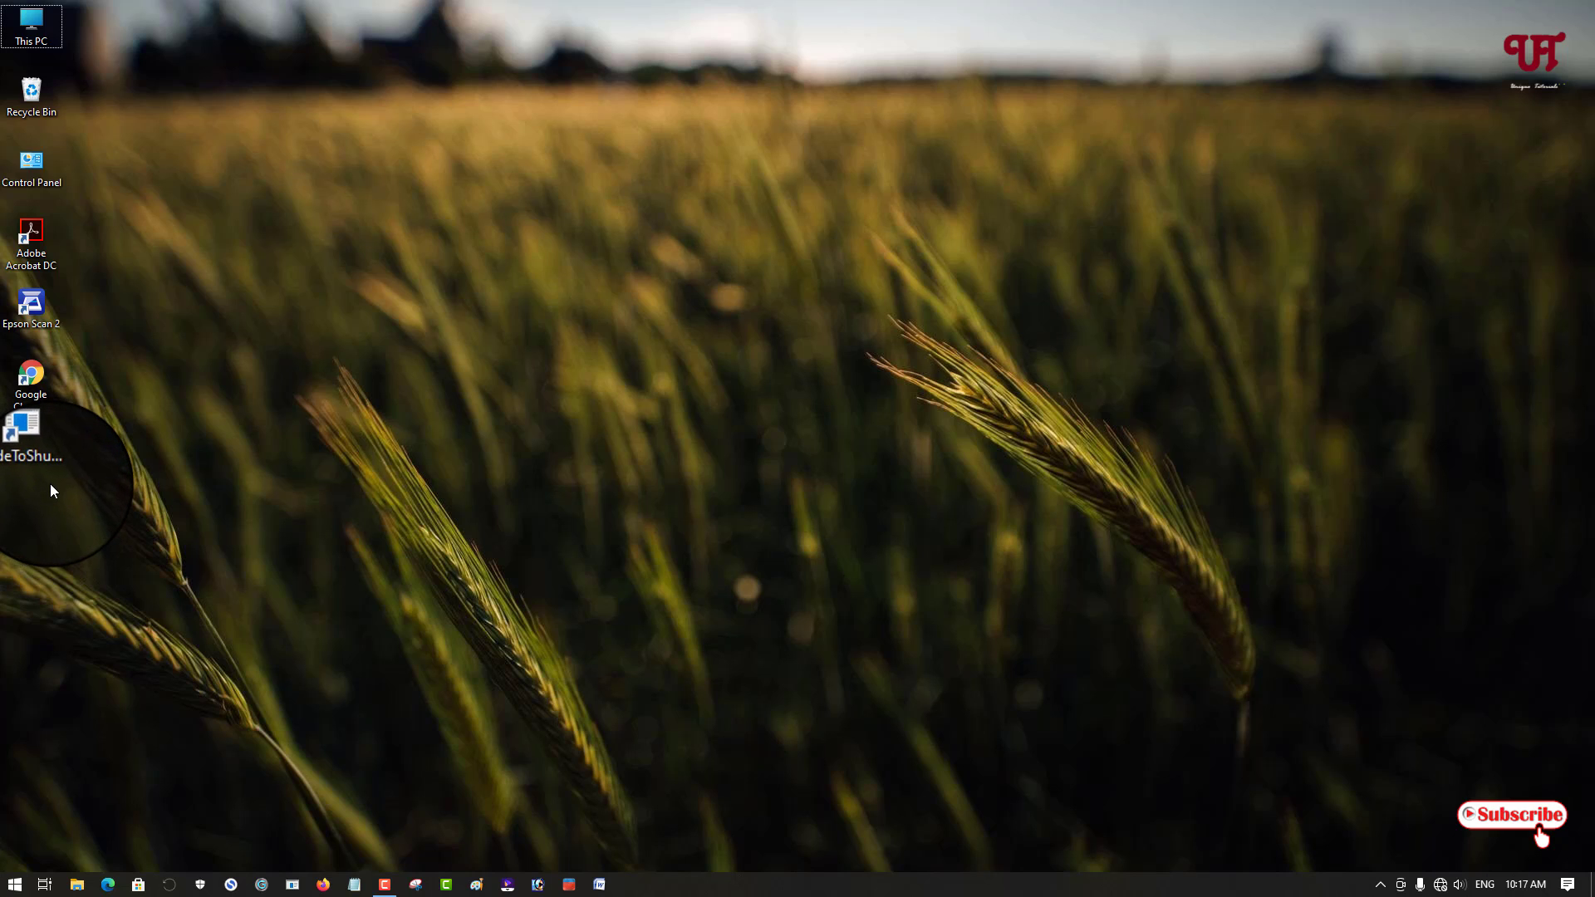
mouse_move(25, 442)
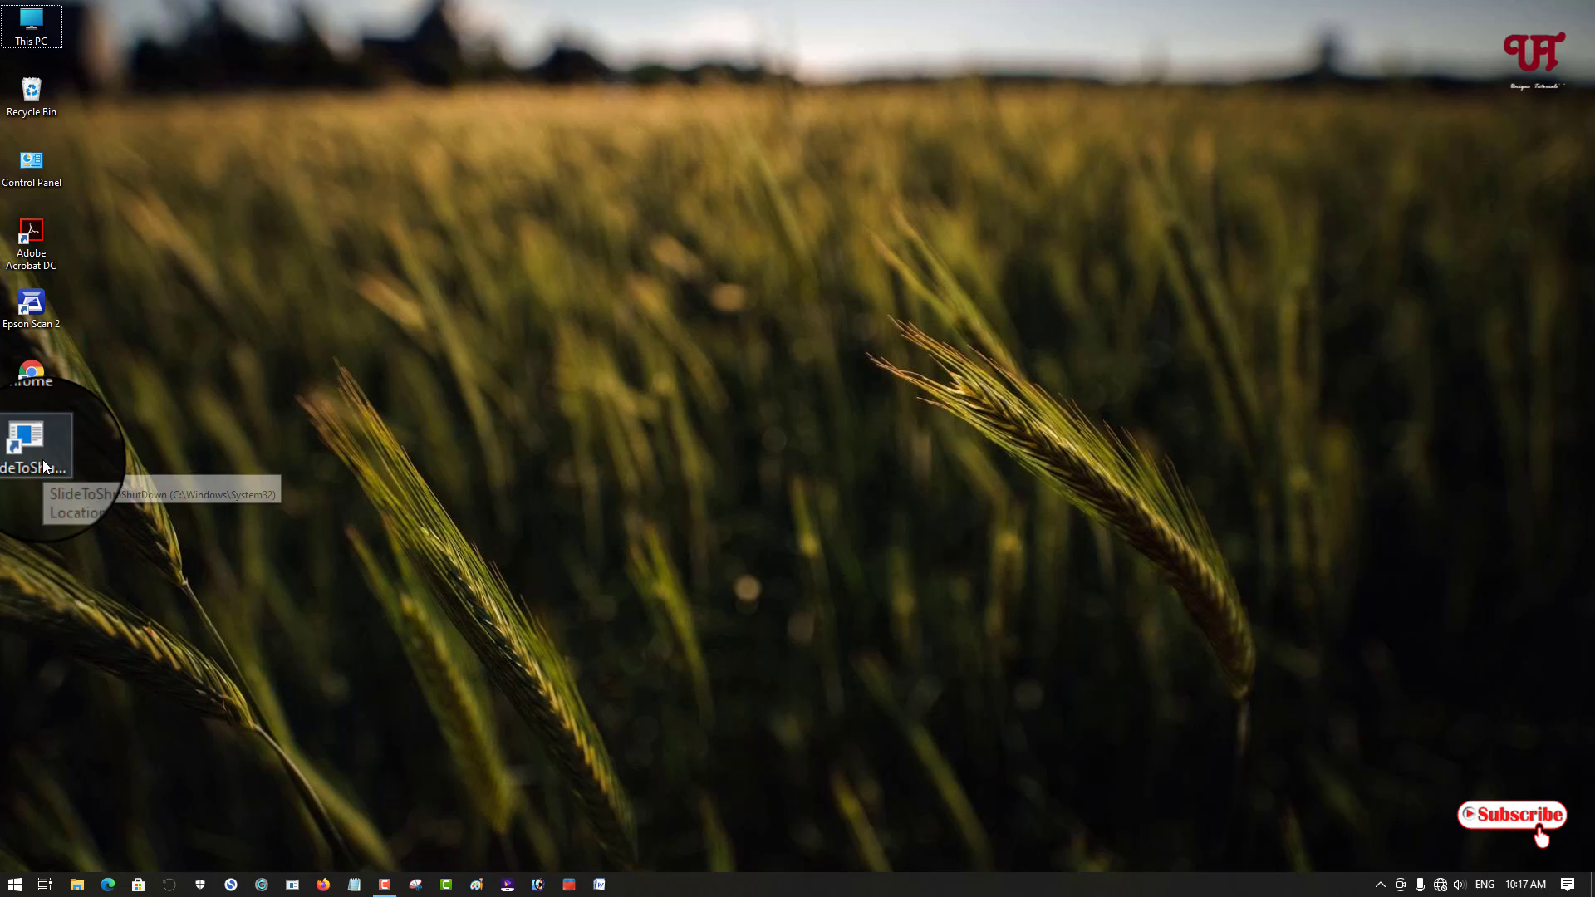
Step: Open the SlideToShutDown shortcut's Properties and focus its Shortcut key field
right_click(35, 447)
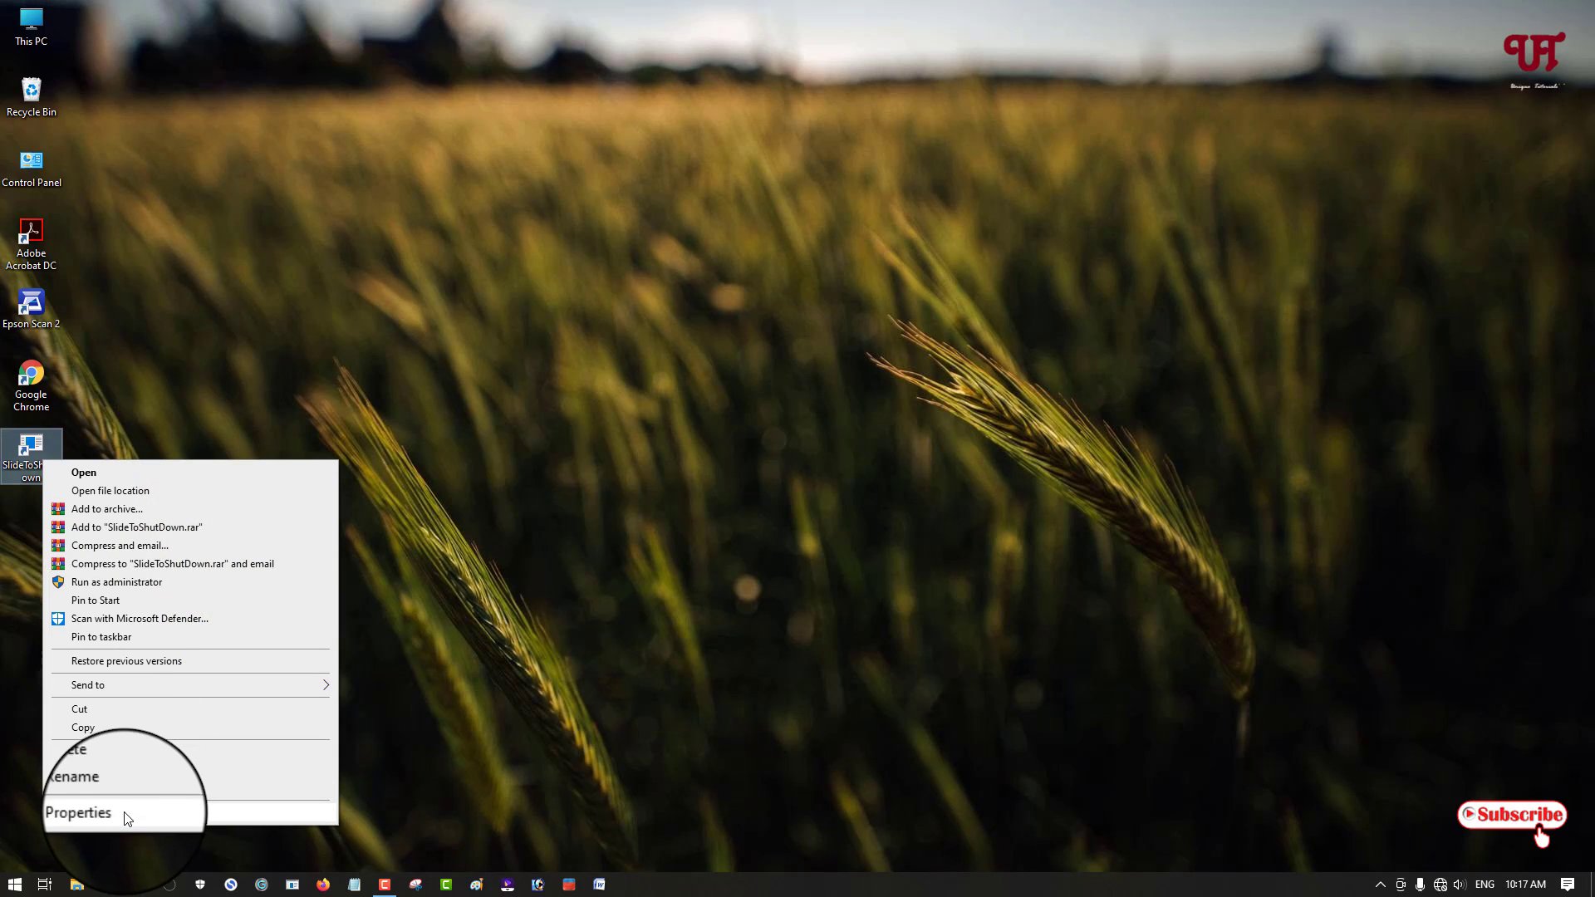
left_click(78, 813)
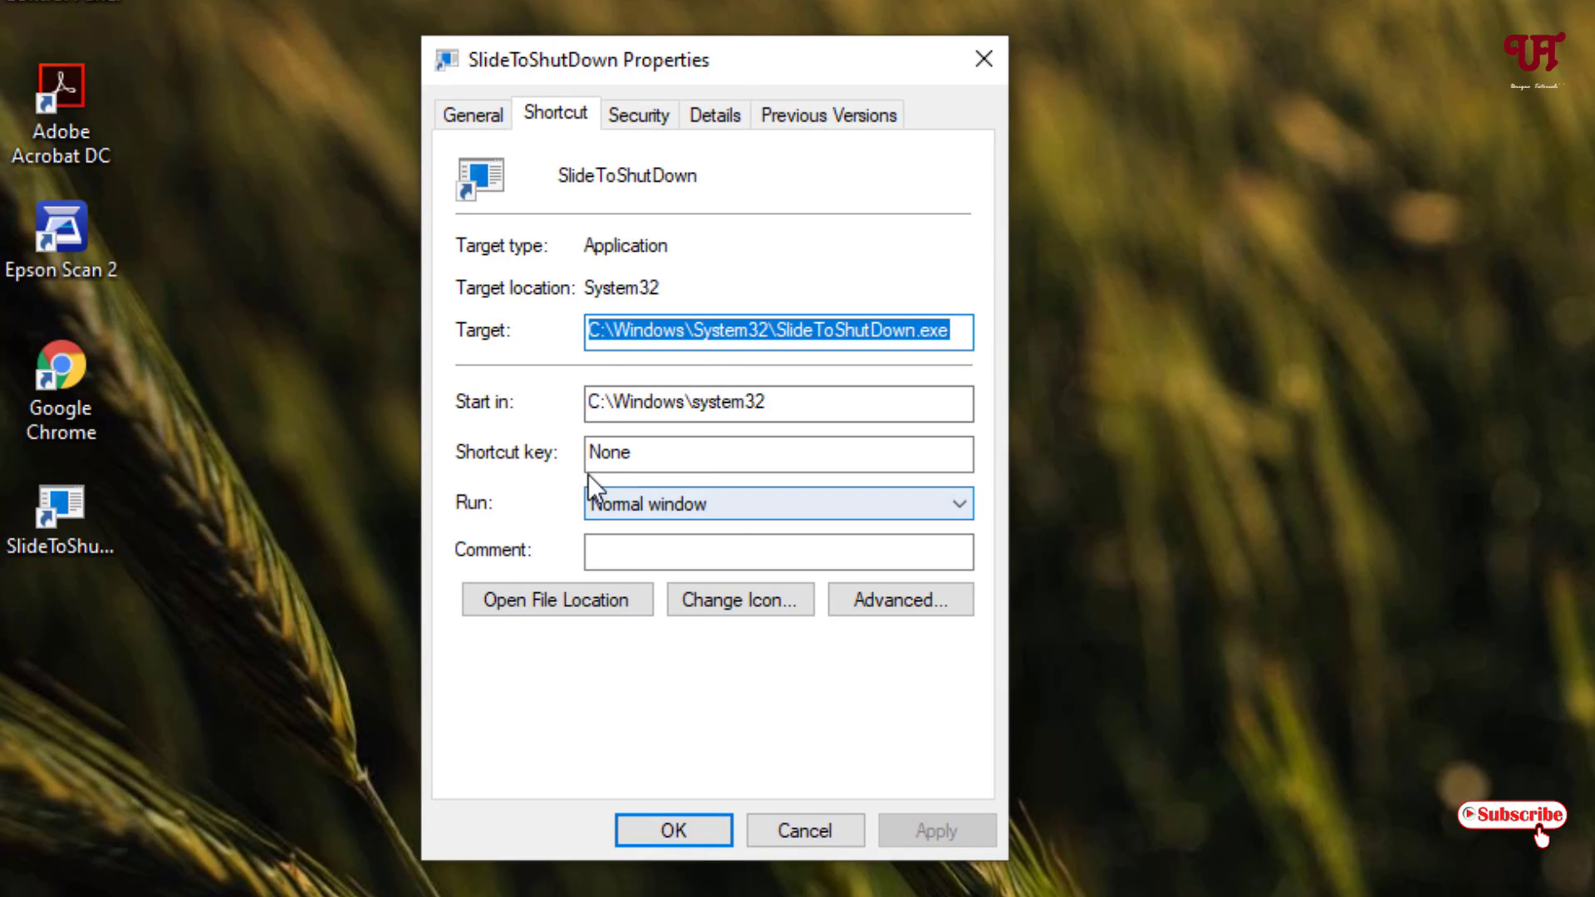
mouse_move(550, 192)
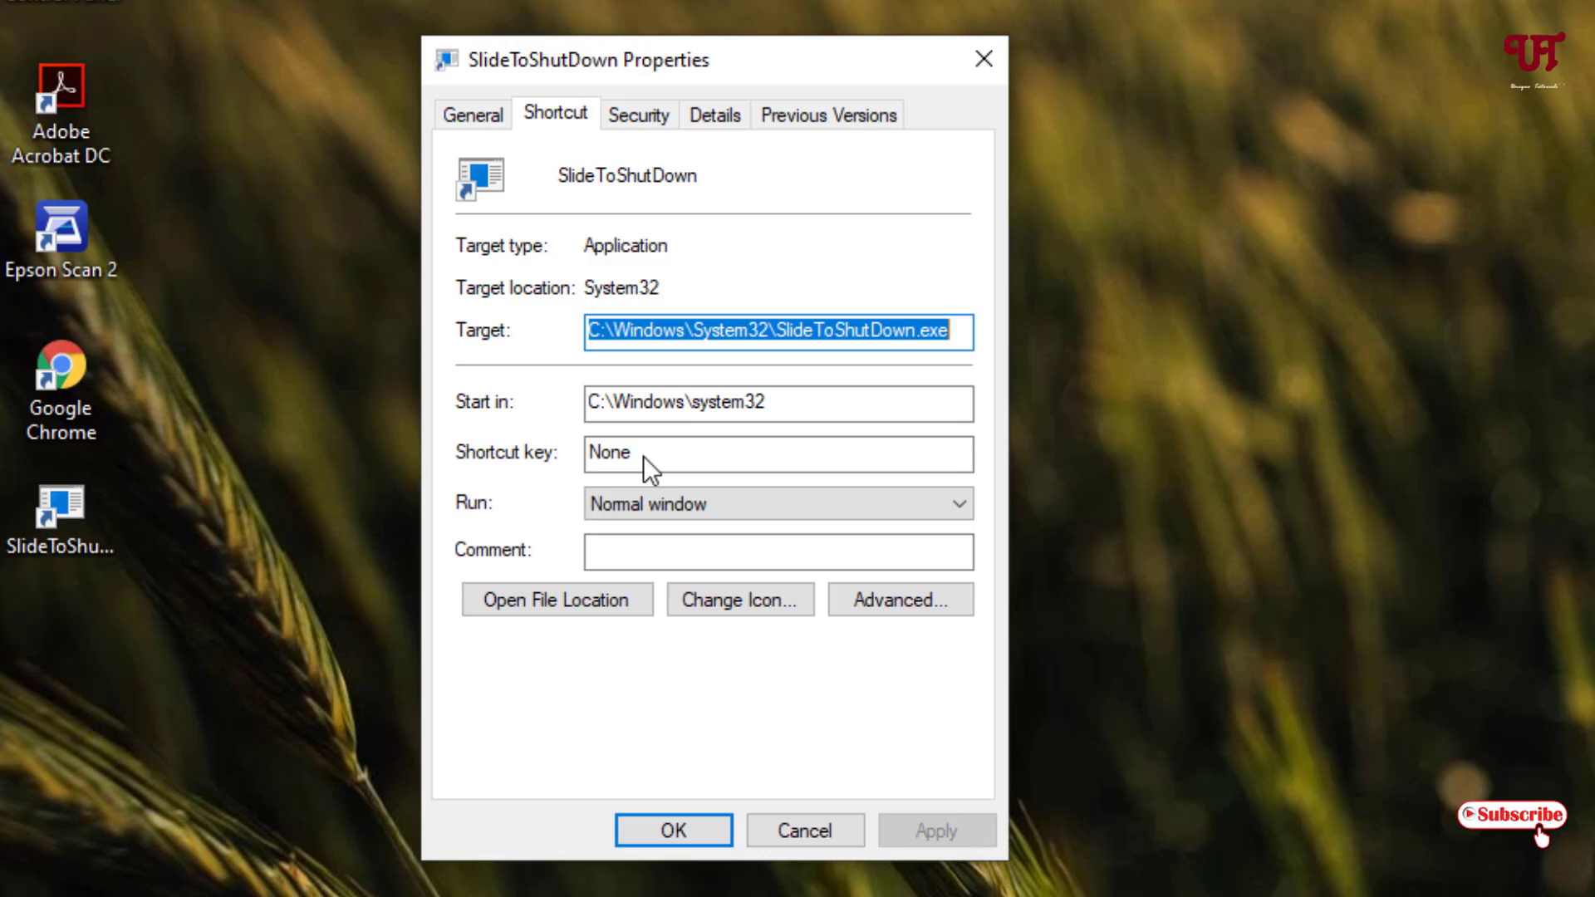
mouse_move(662, 470)
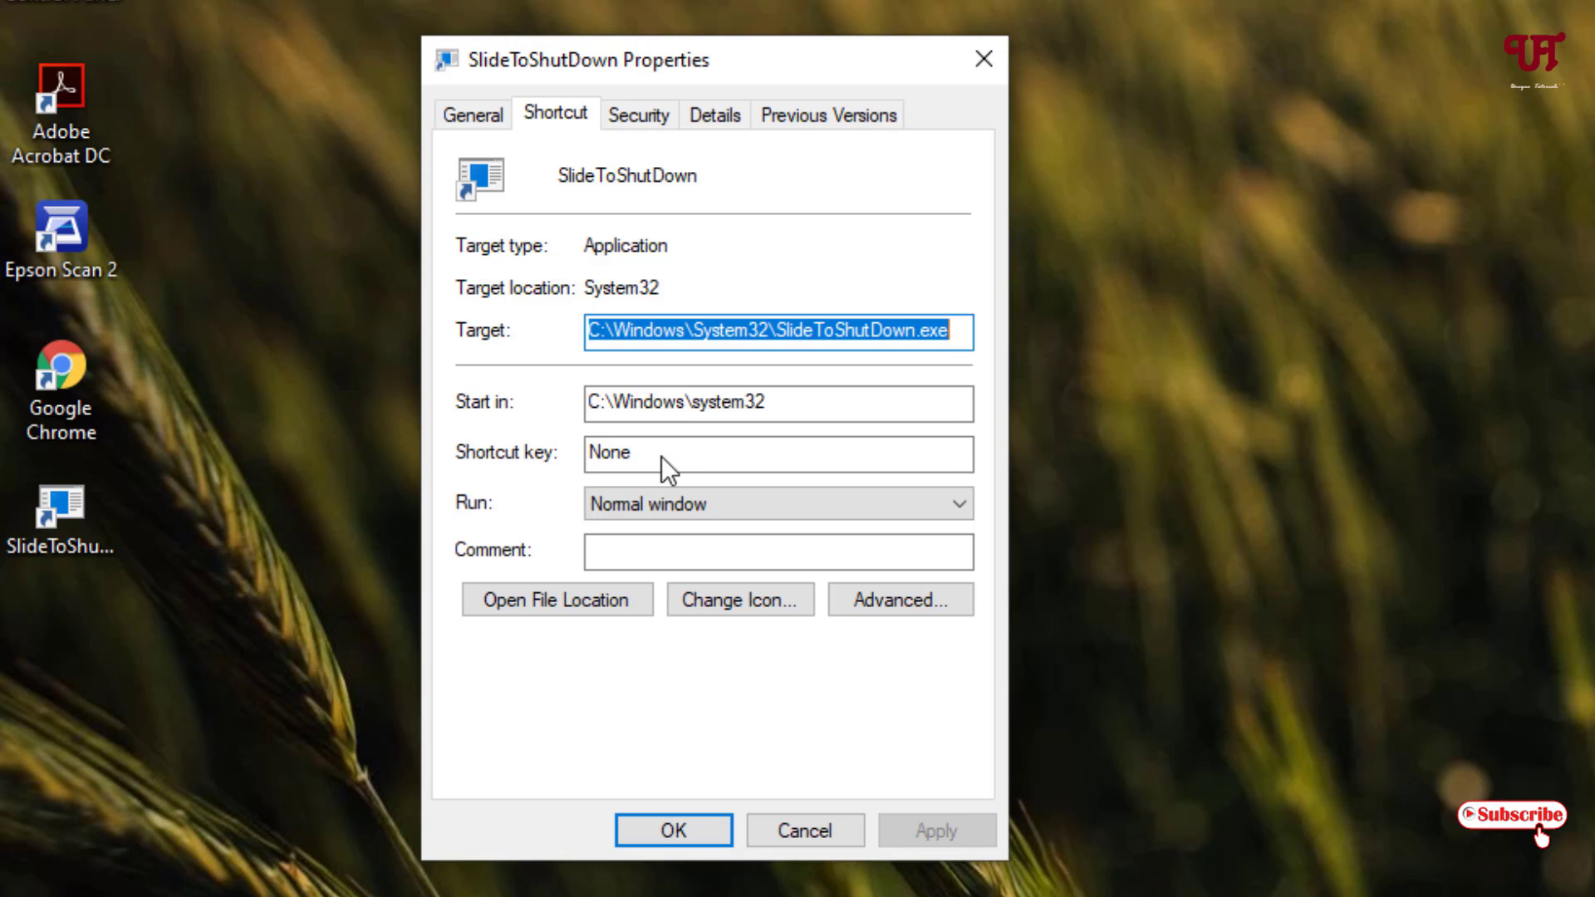
mouse_move(668, 475)
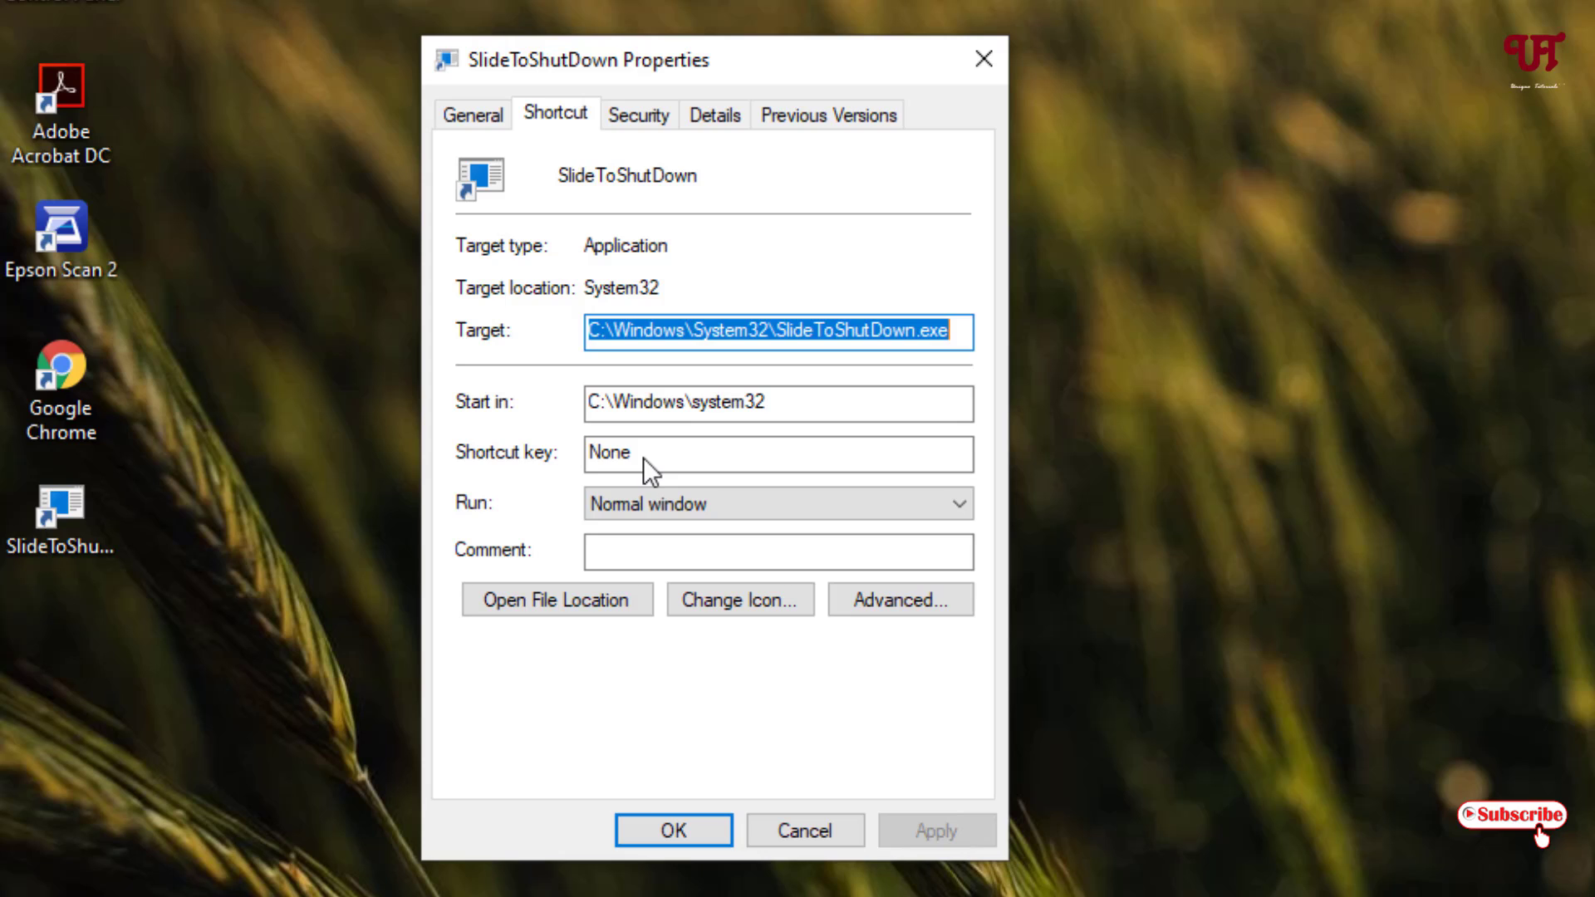
left_click(778, 452)
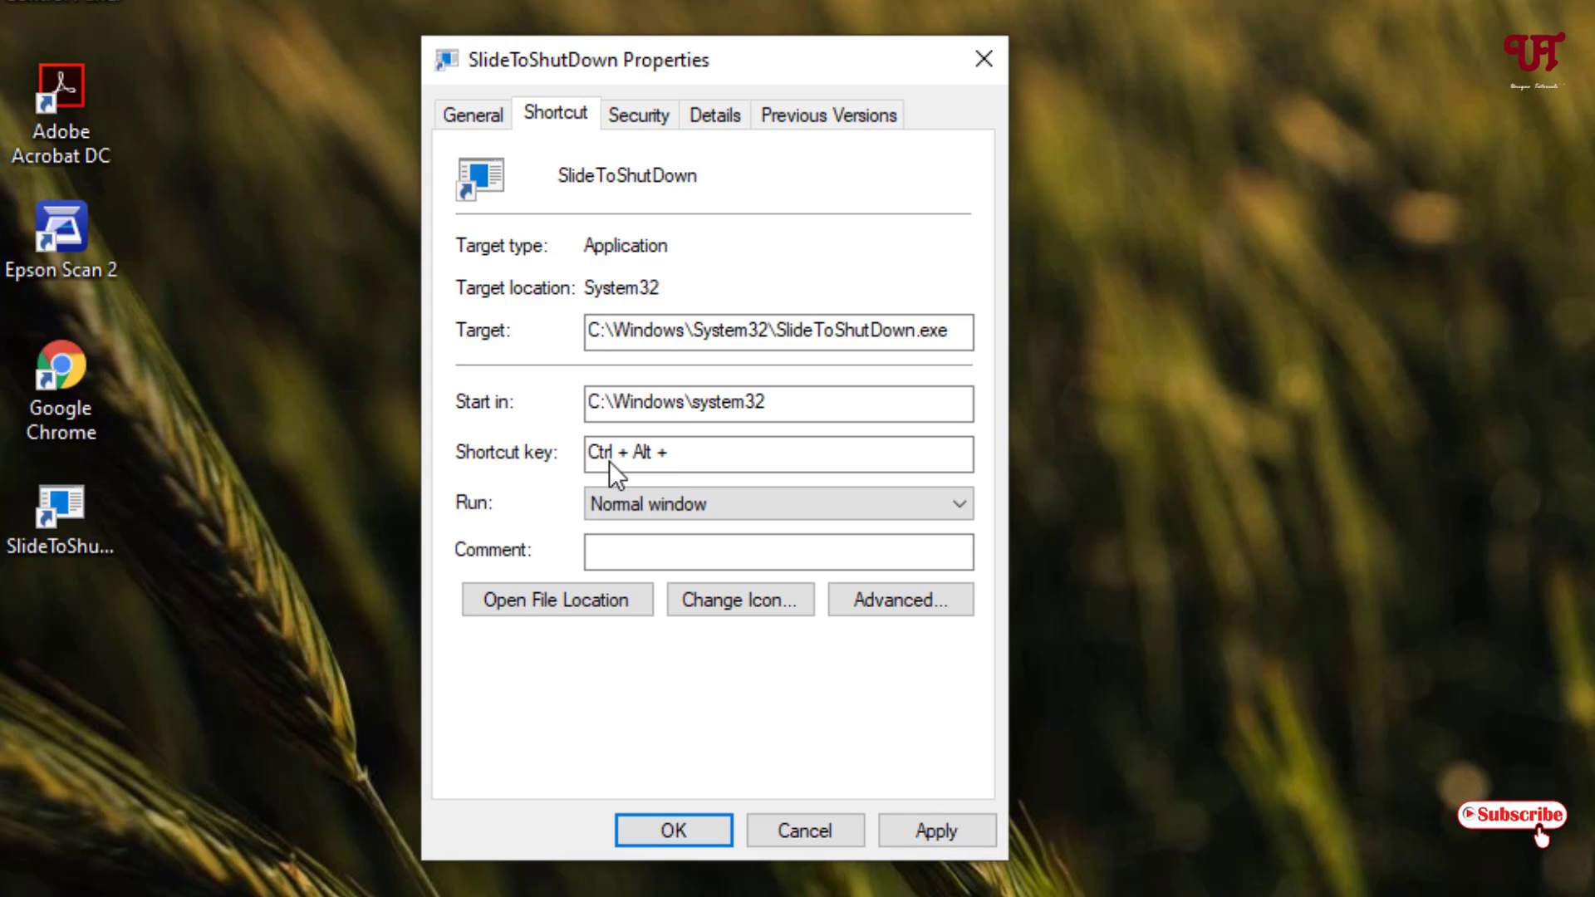
Step: Assign Ctrl + Alt + O as the shortcut's hotkey, apply it and close Properties
left_click(777, 454)
type(" O")
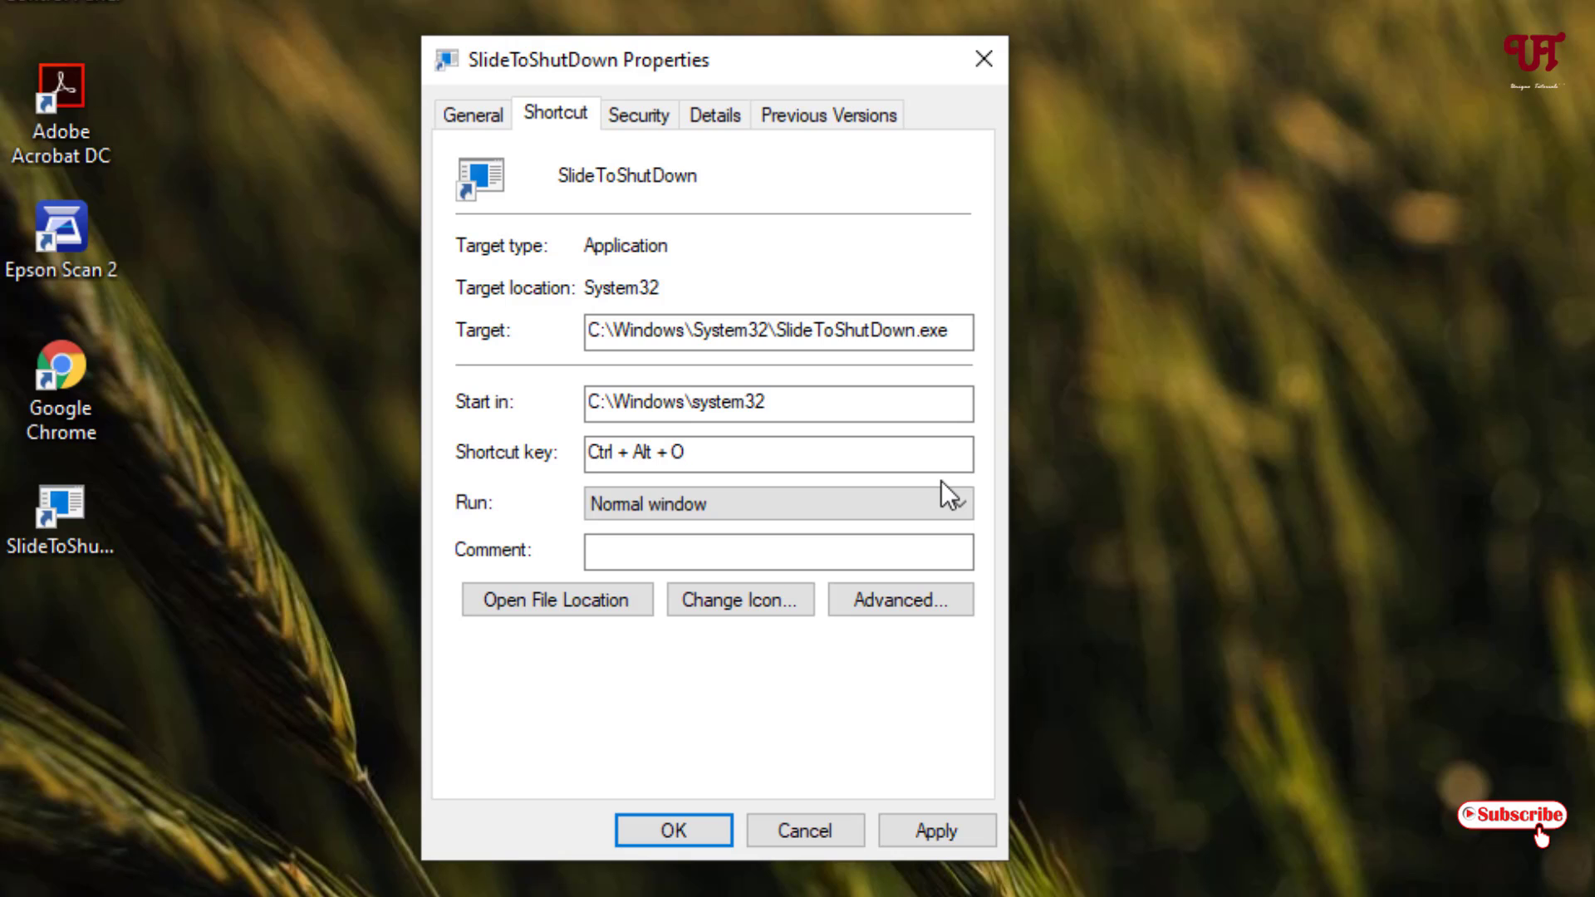
left_click(777, 454)
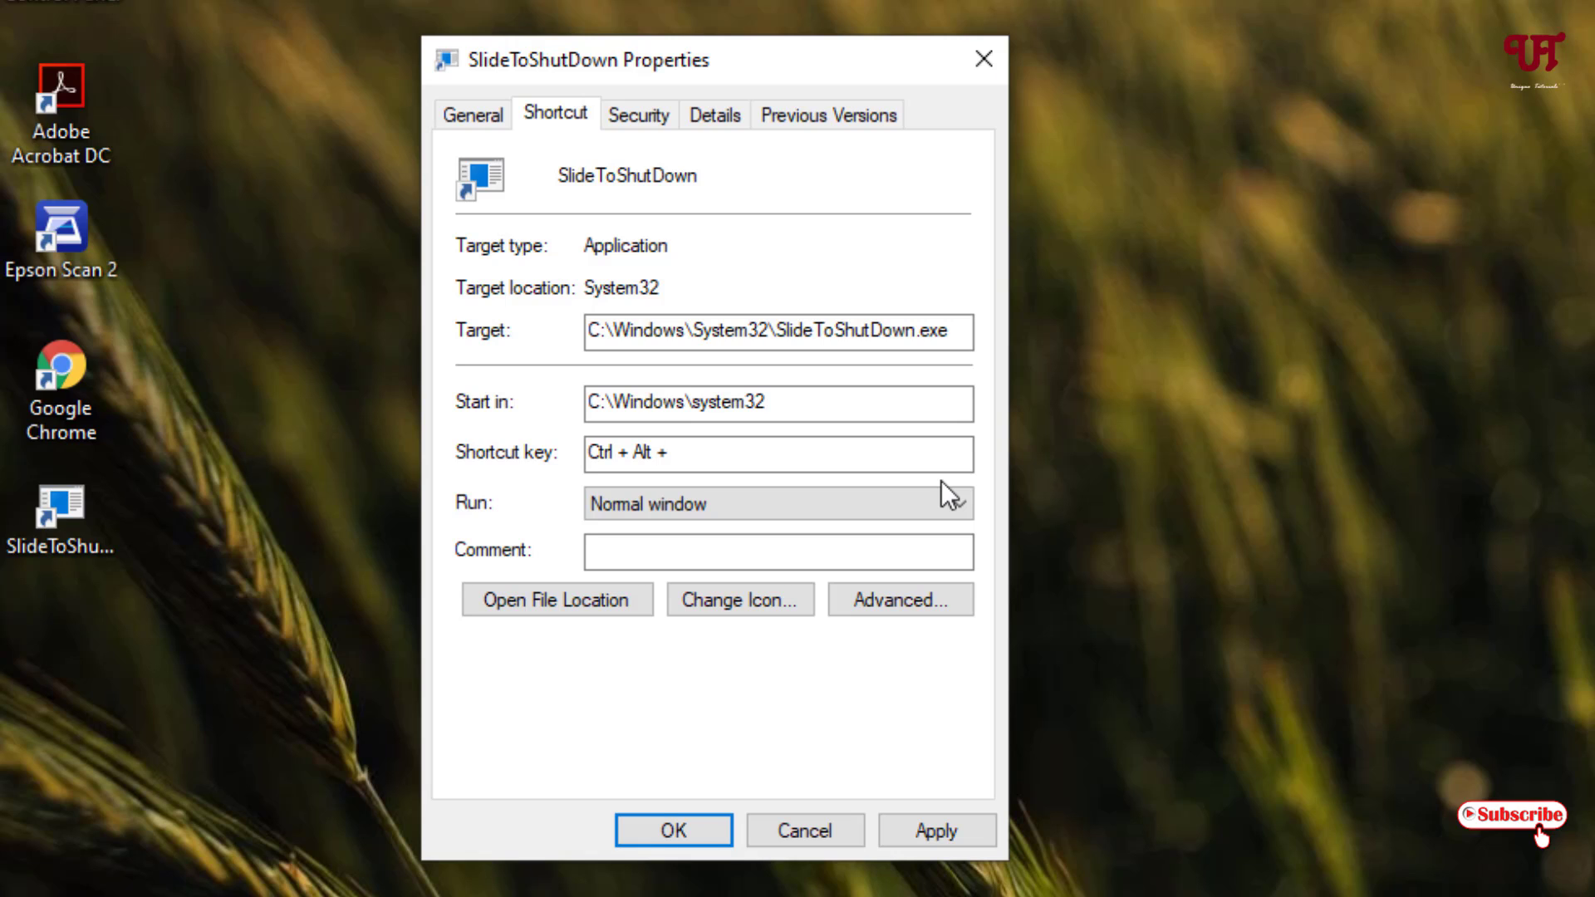
left_click(777, 452)
type(" O")
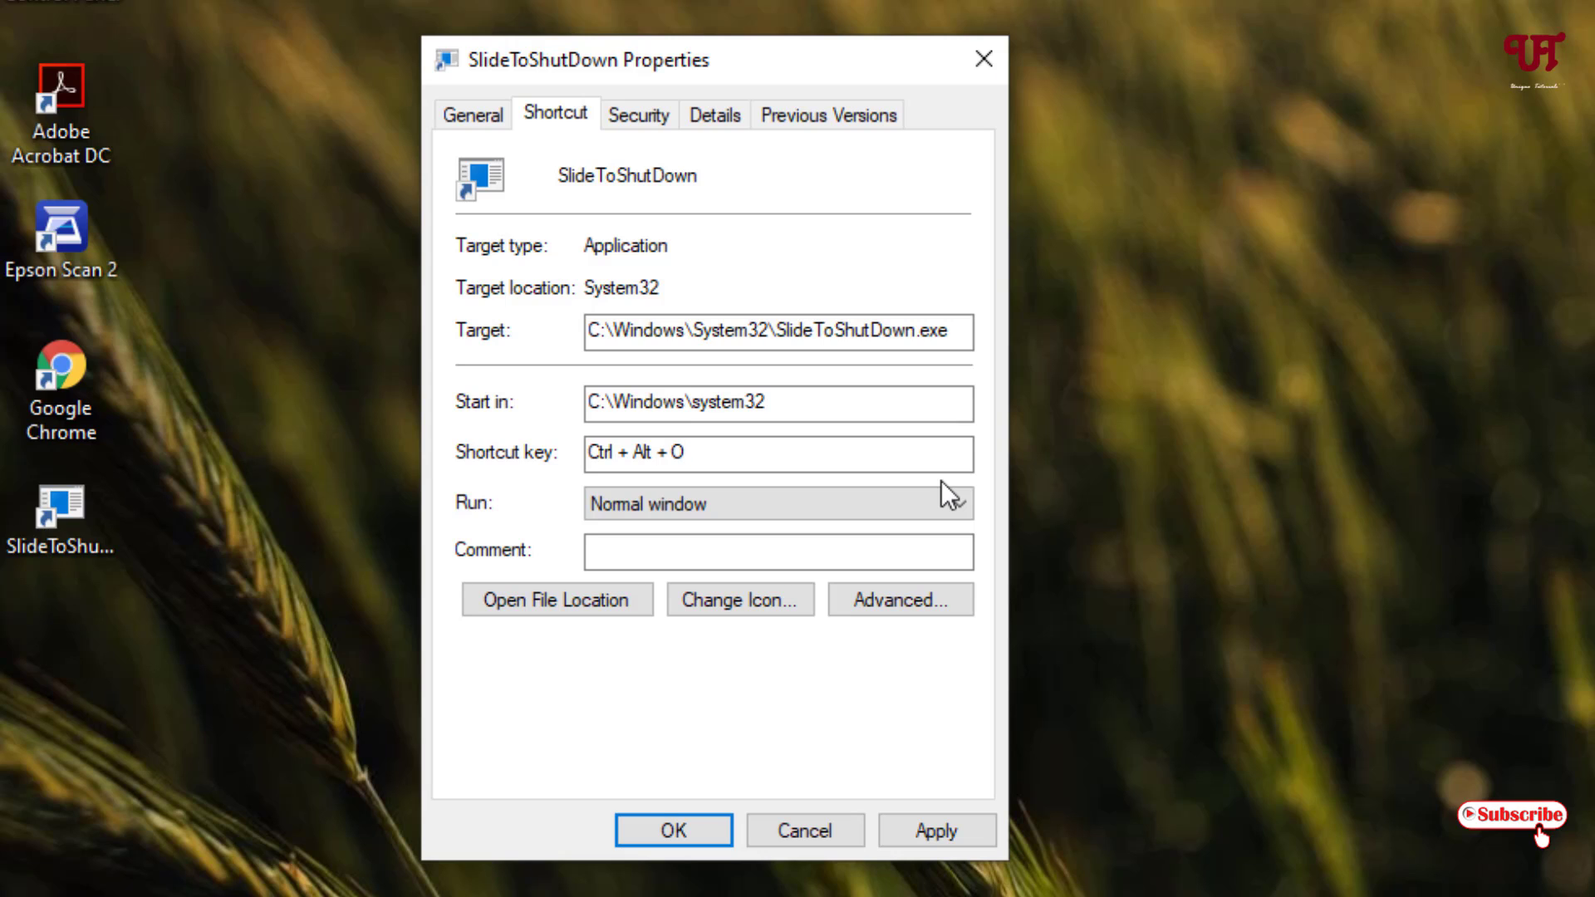
left_click(773, 454)
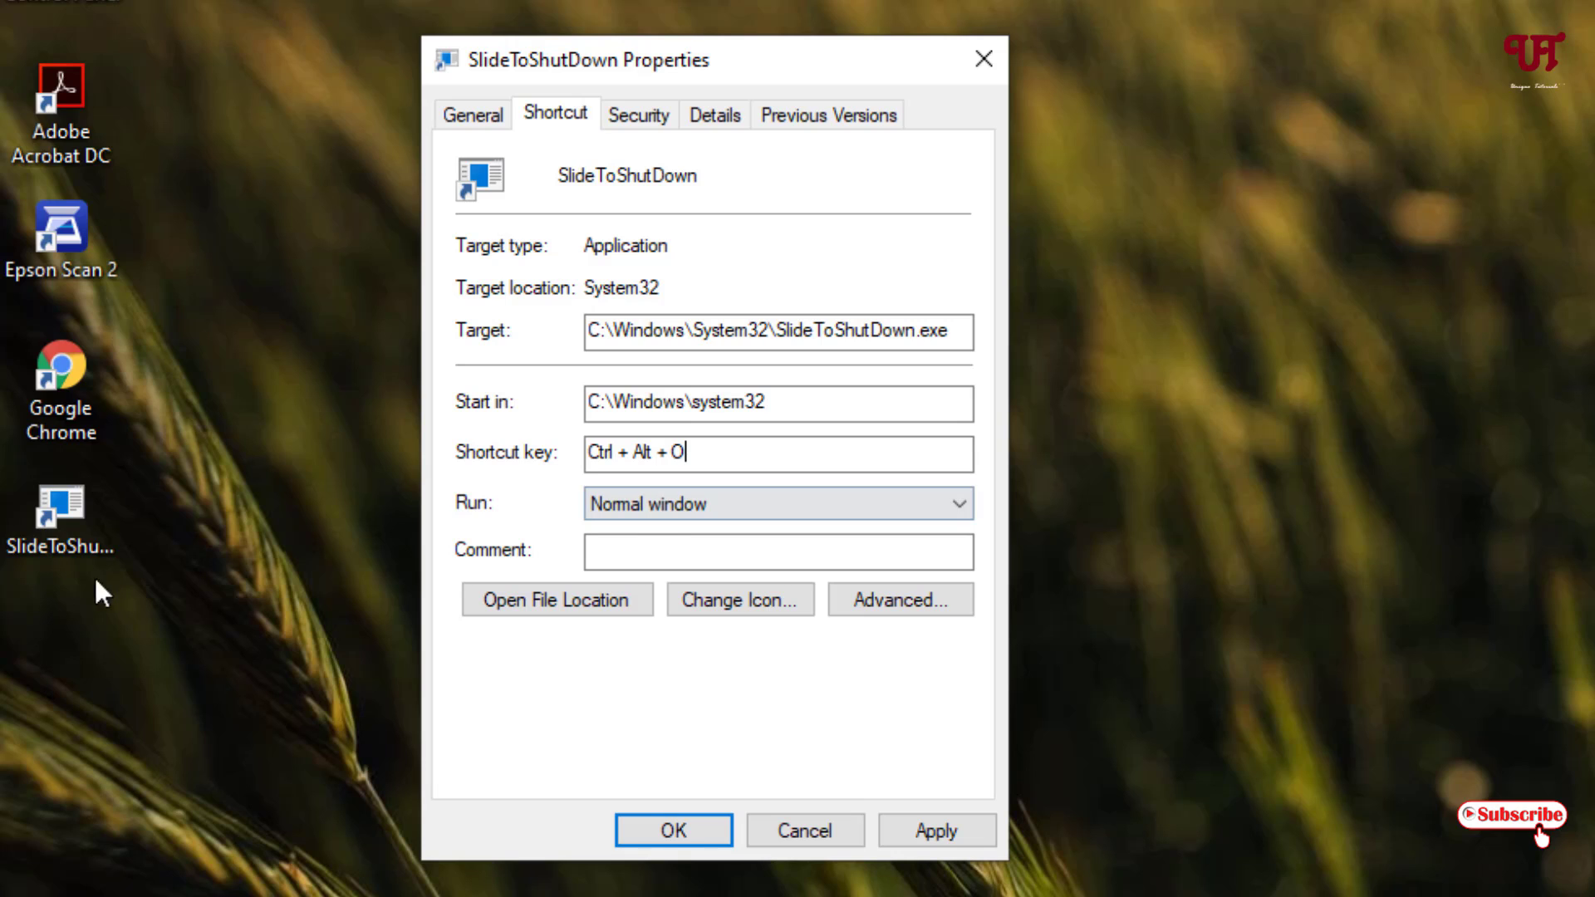
mouse_move(778, 505)
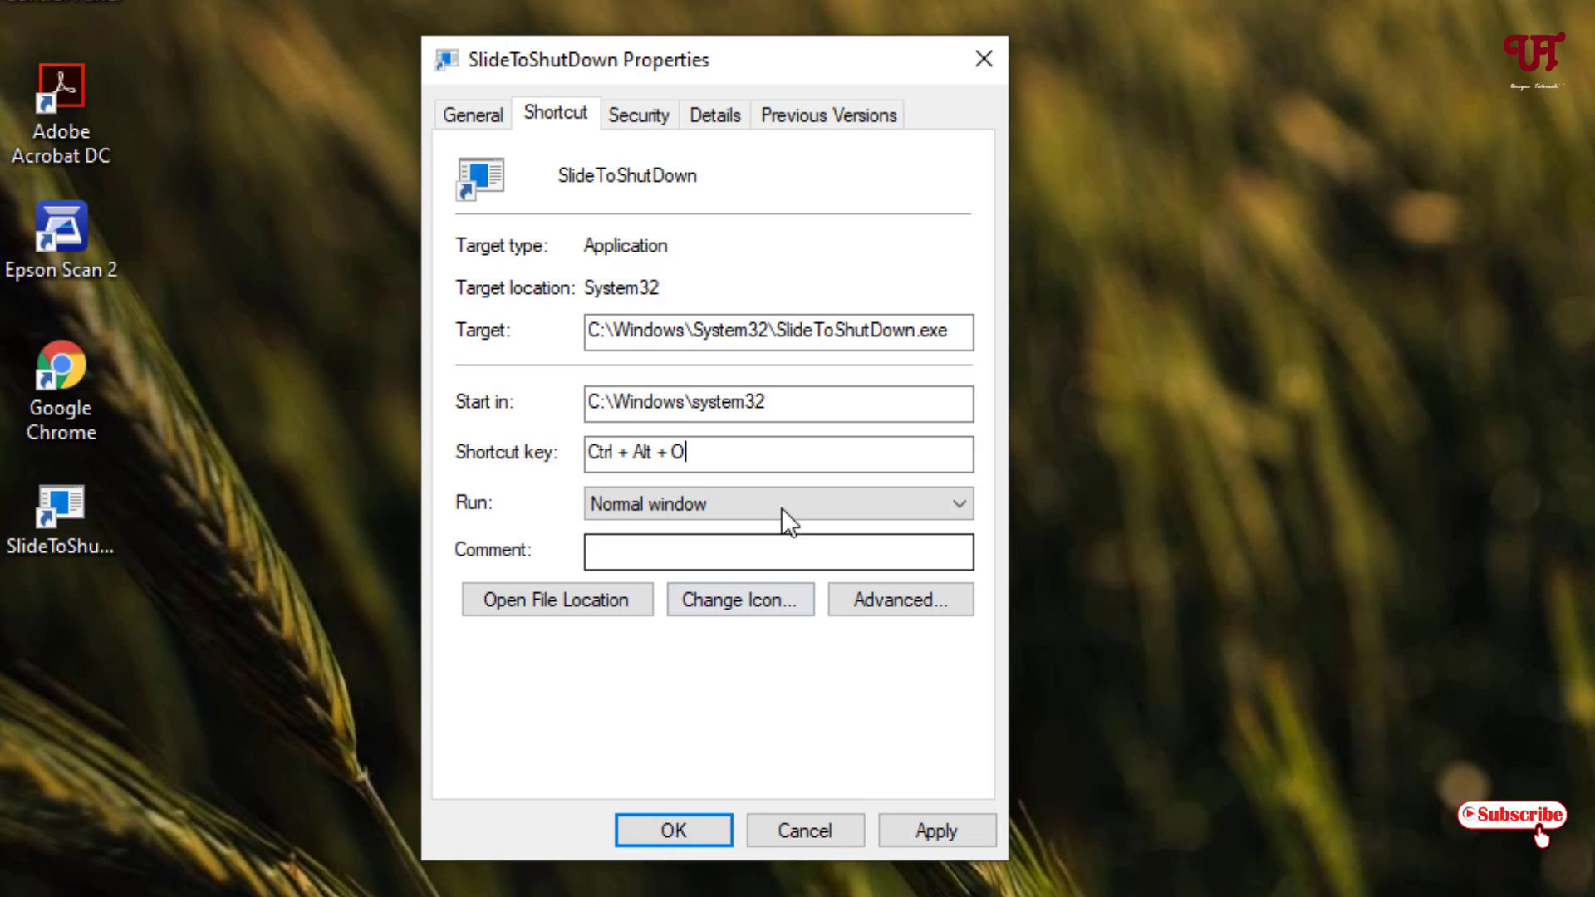
left_click(934, 831)
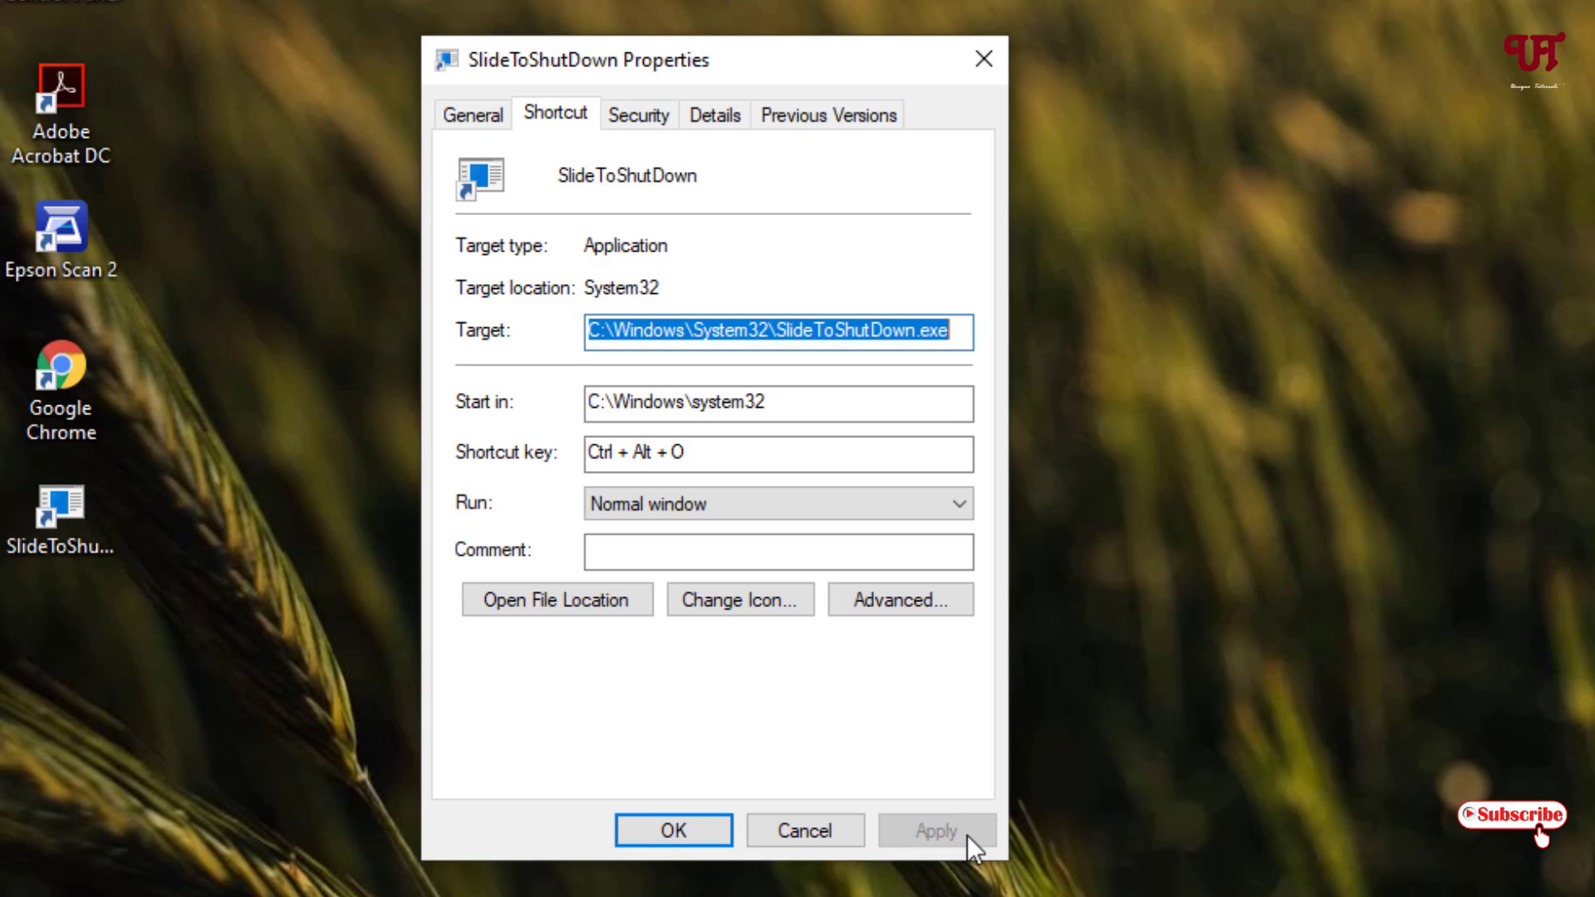
left_click(671, 831)
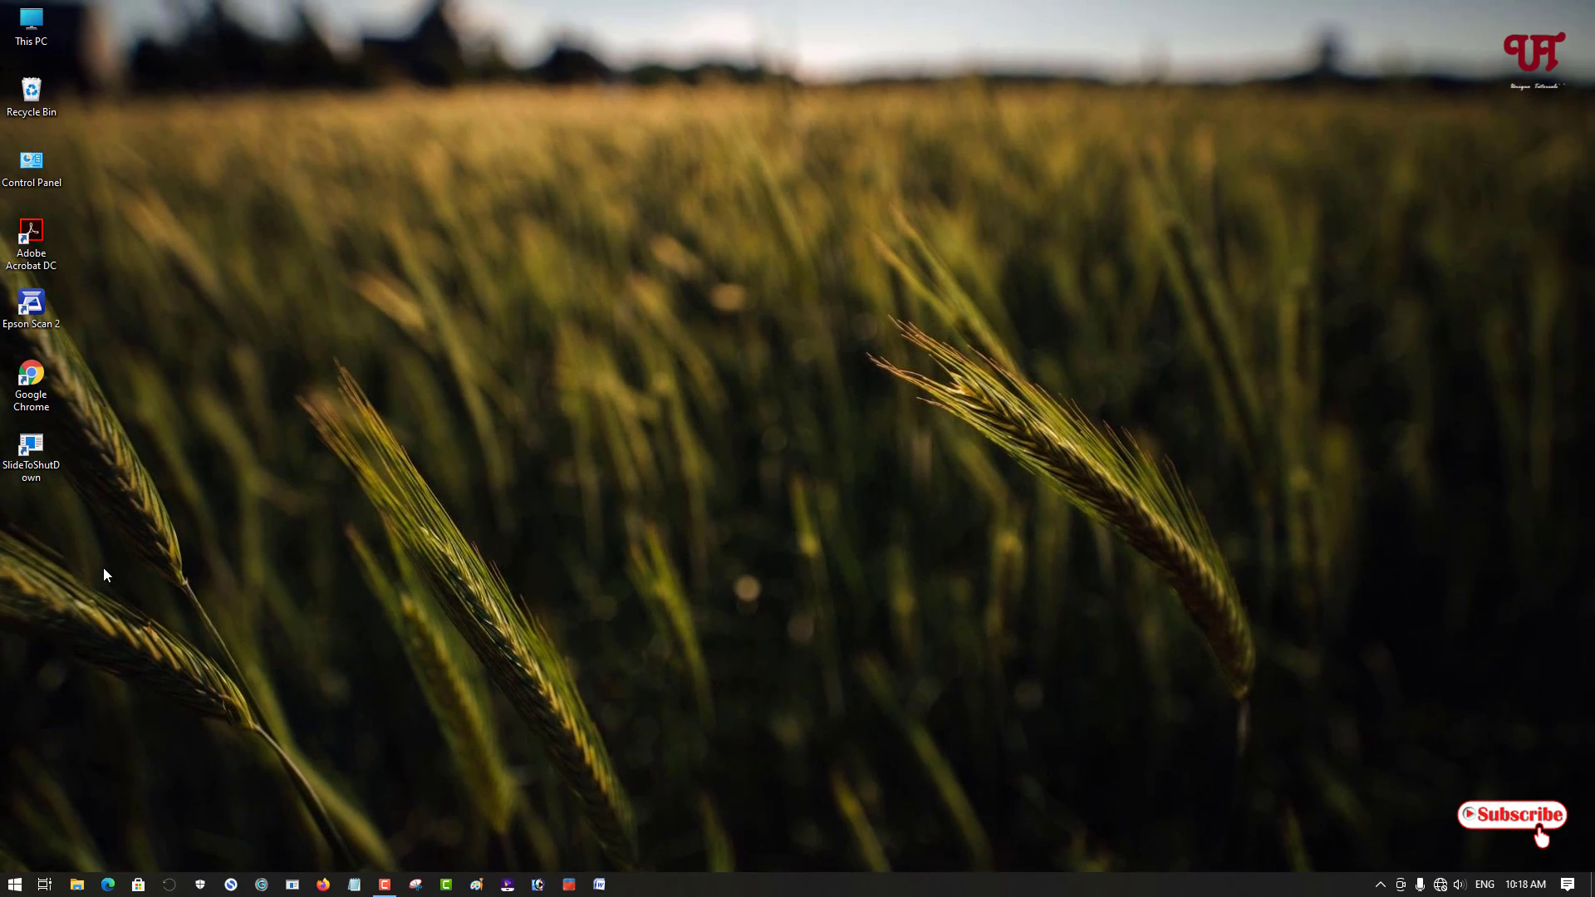
mouse_move(160, 603)
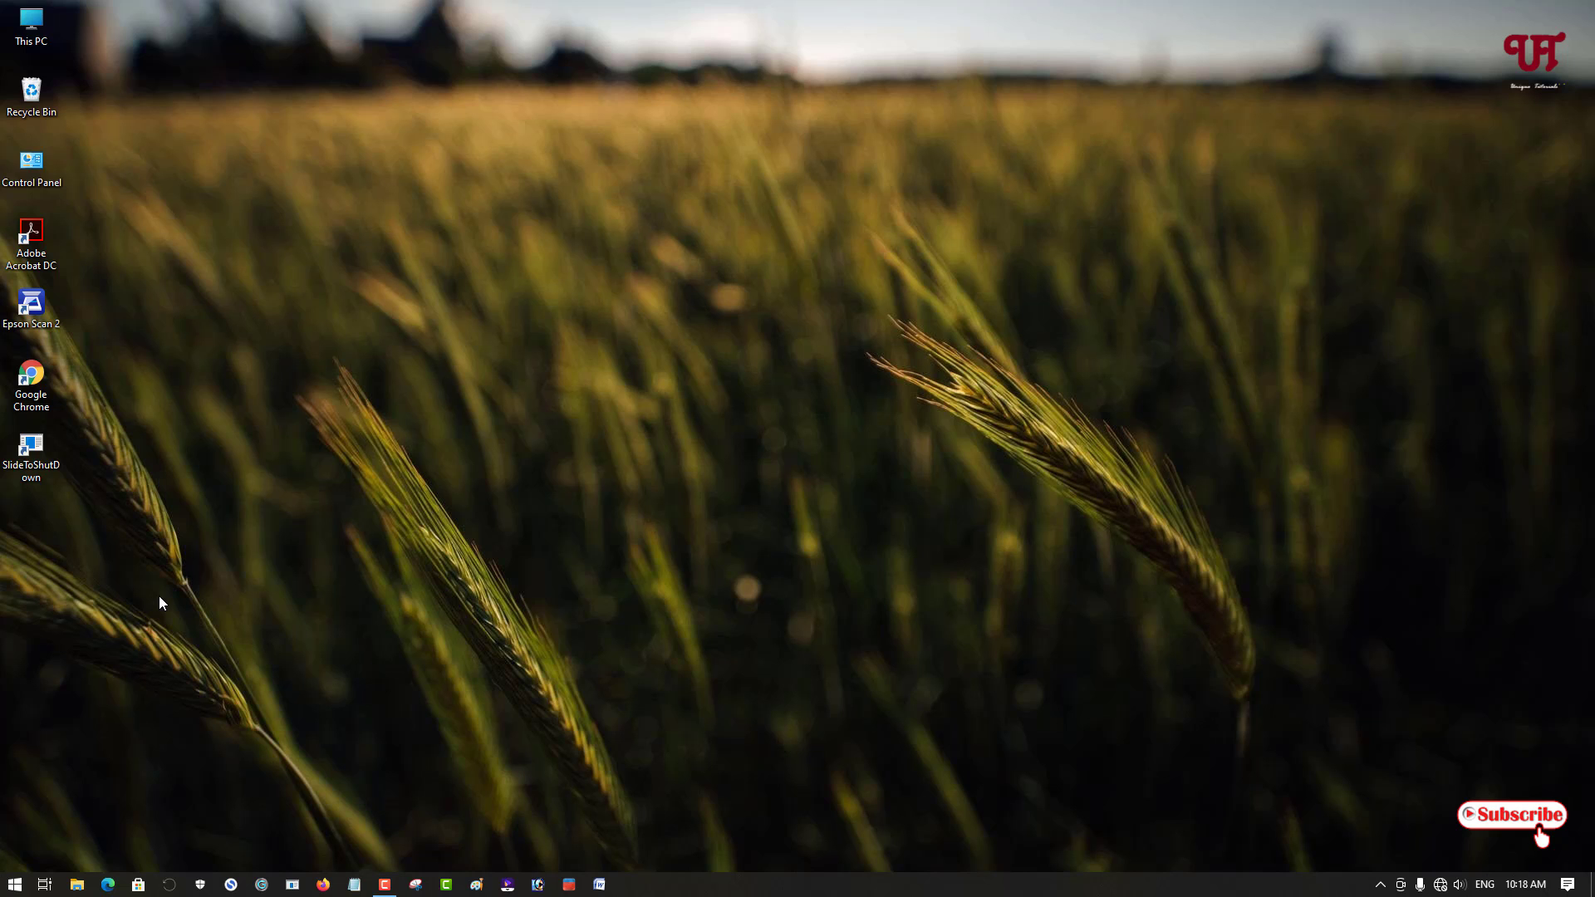
Step: Run the SlideToShutDown shortcut to show the Slide to shut down your PC screen
left_click(30, 455)
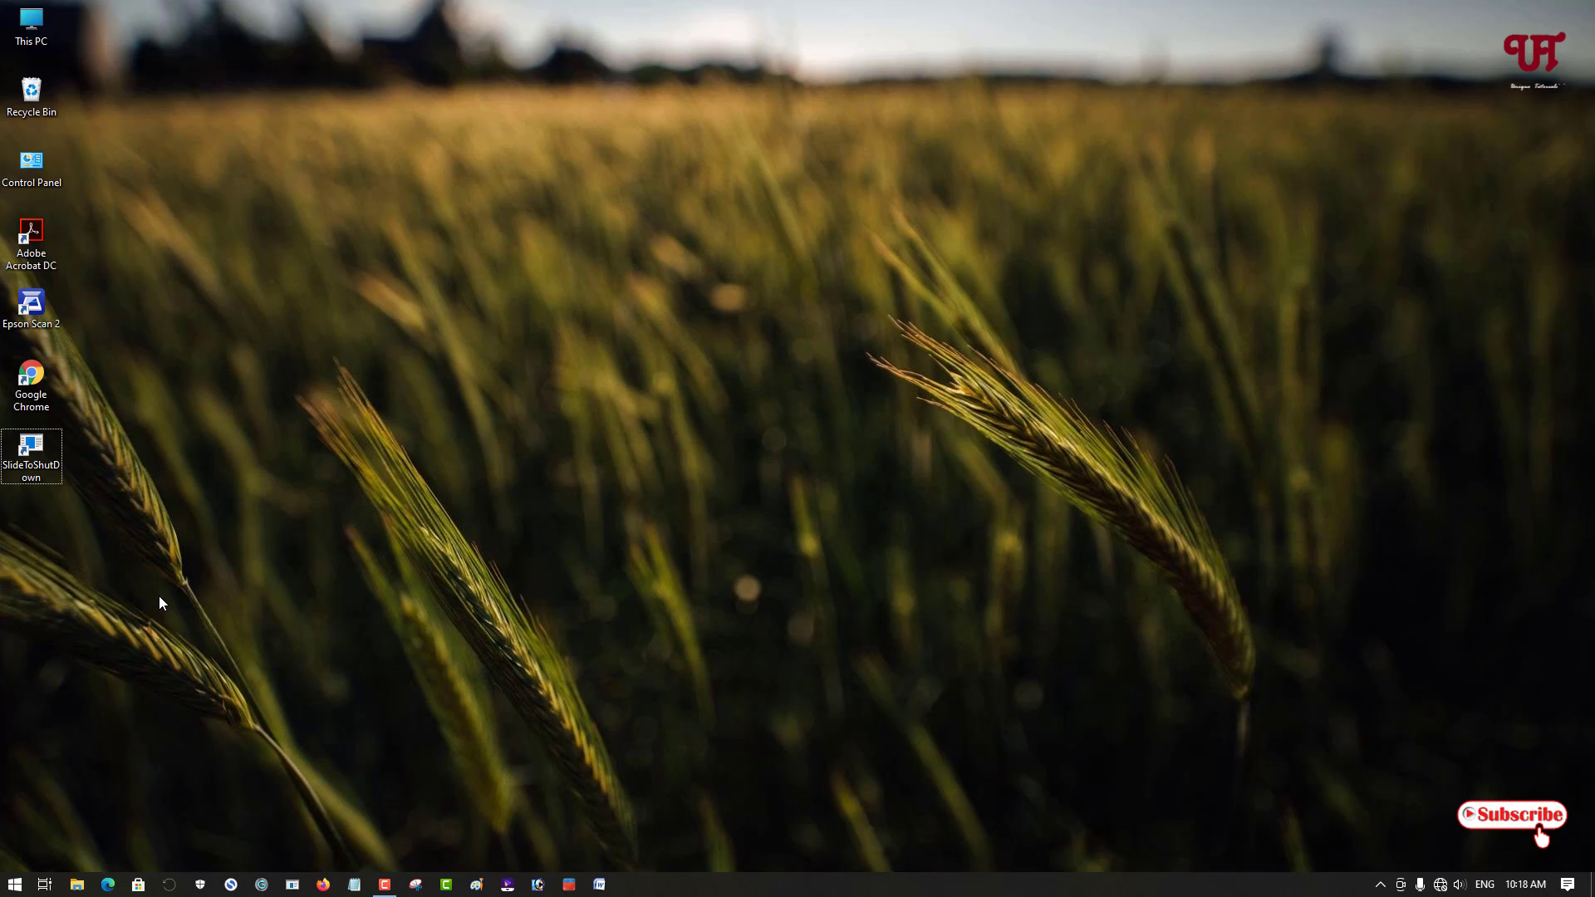
double_click(32, 451)
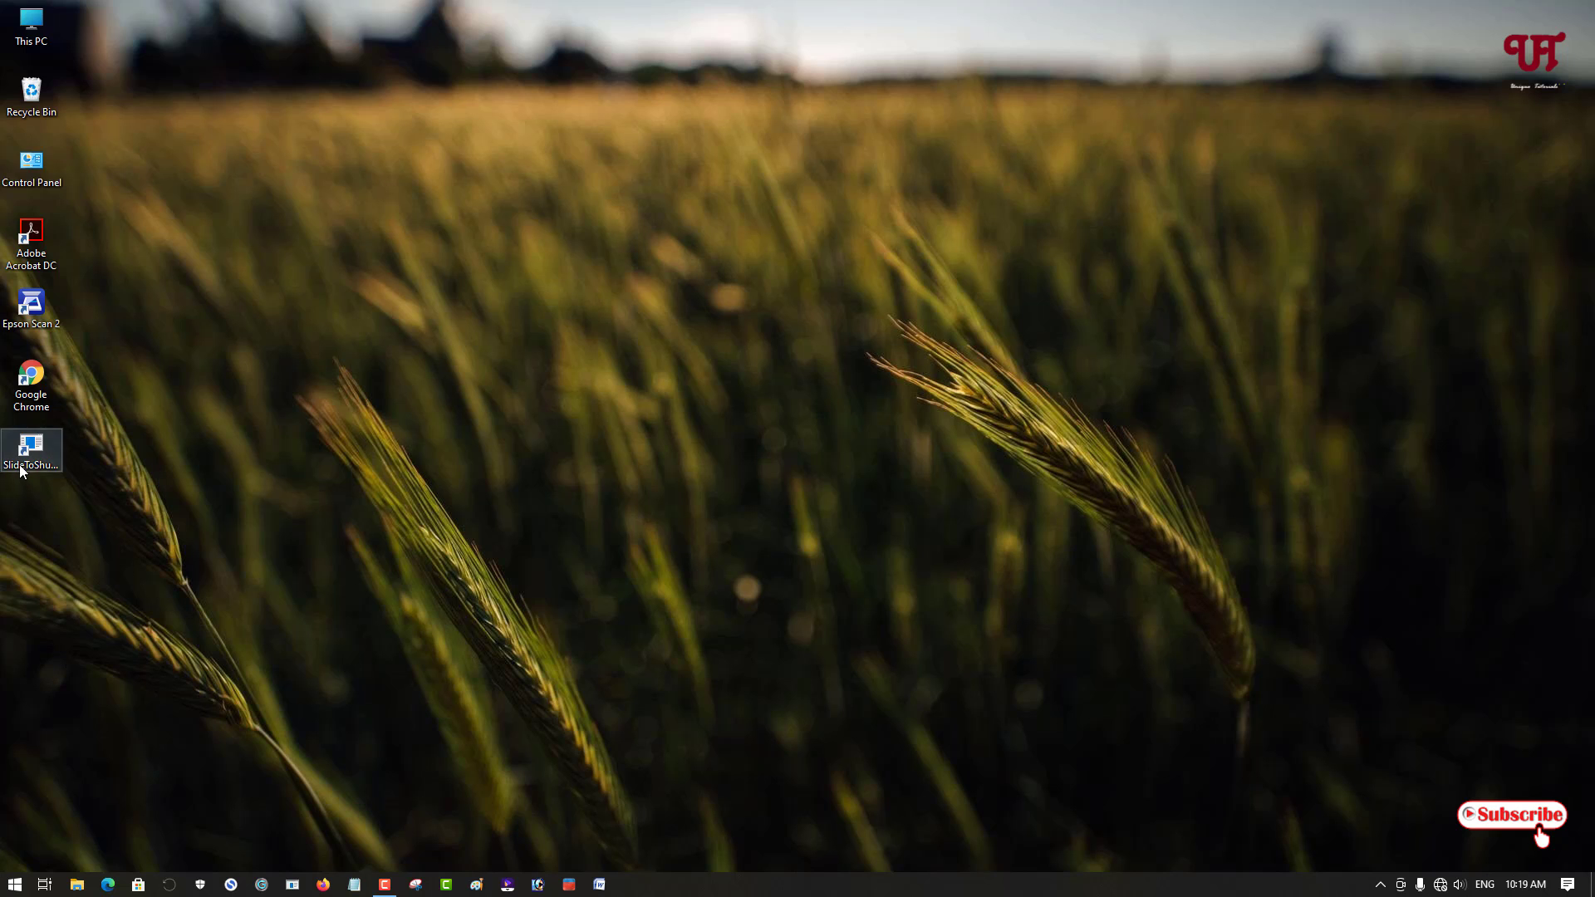
double_click(32, 450)
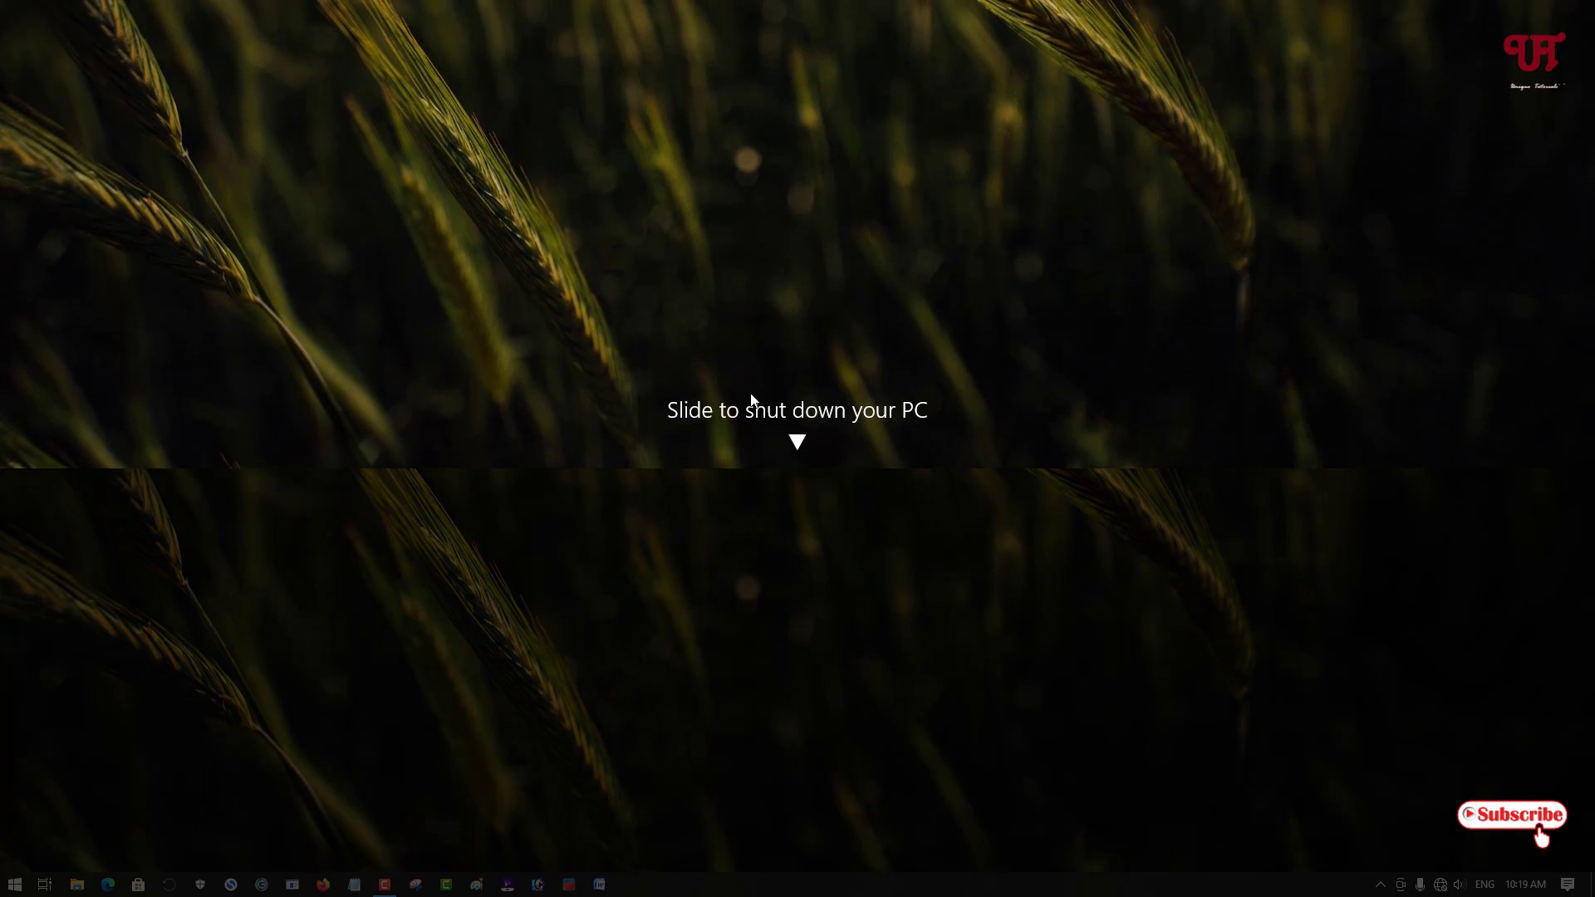